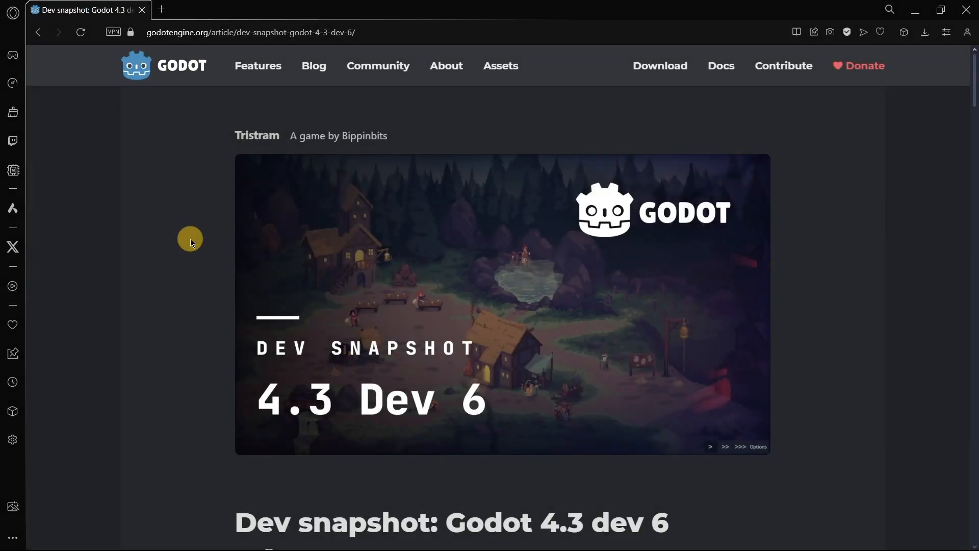
- Scroll through the Godot 4.3 dev 6 article, highlighting its title and opening text
scroll("down", 3)
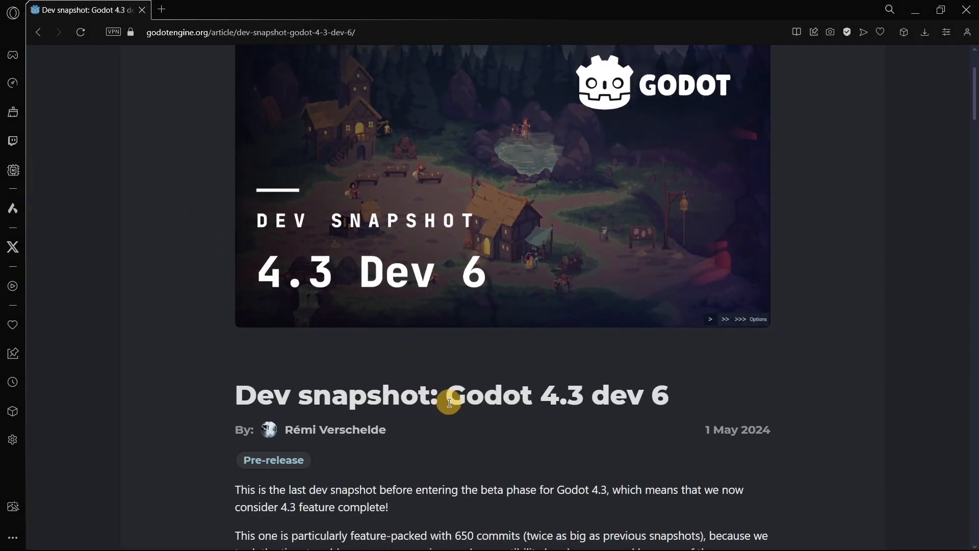
left_click_drag(447, 395, 665, 395)
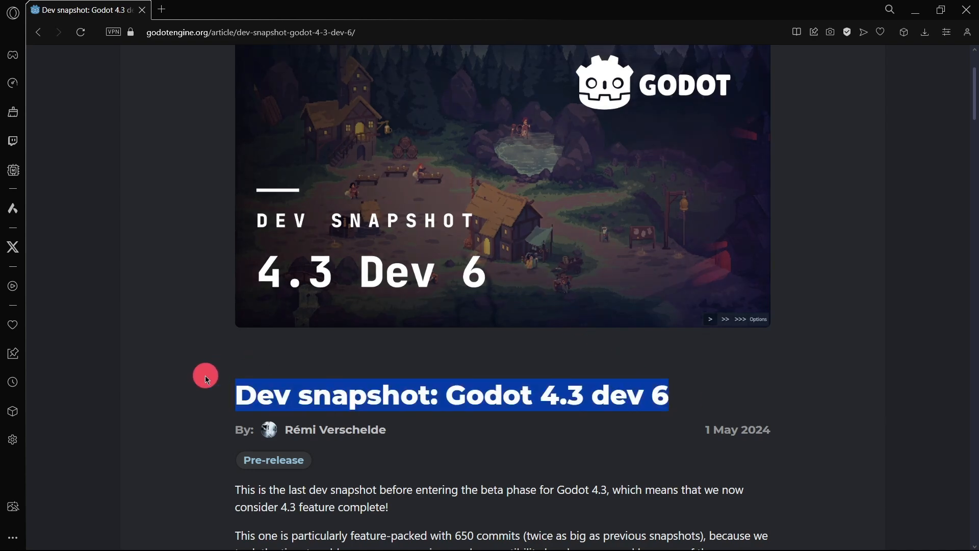
left_click(287, 395)
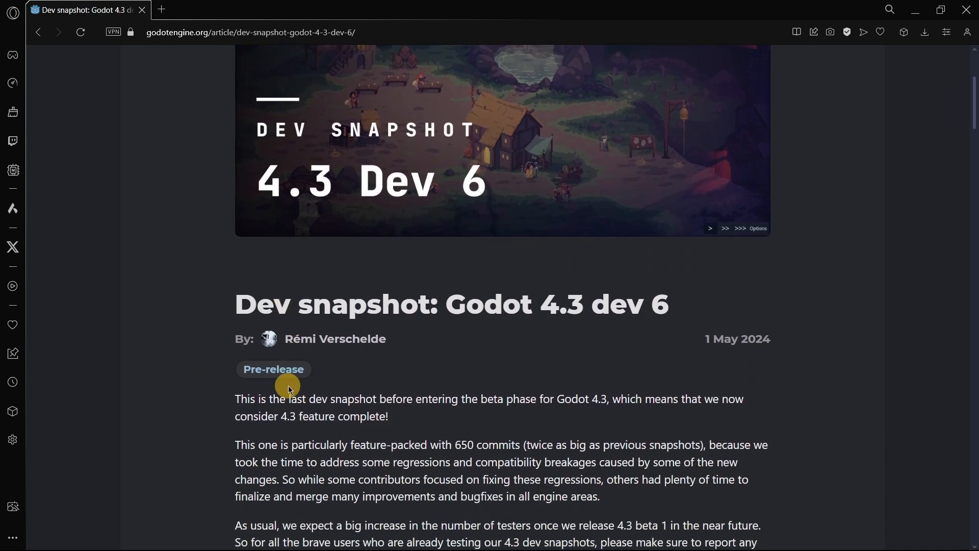
scroll("down", 3)
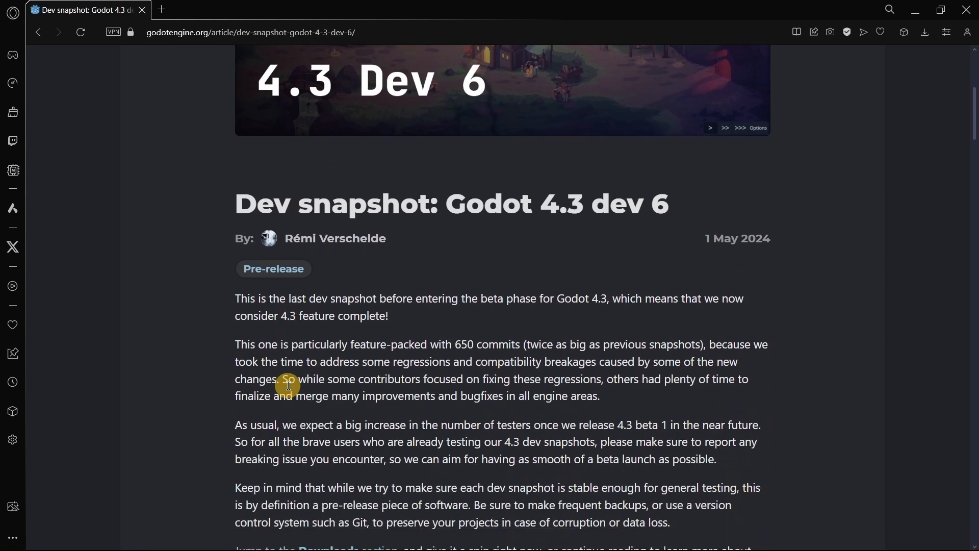
mouse_move(236, 348)
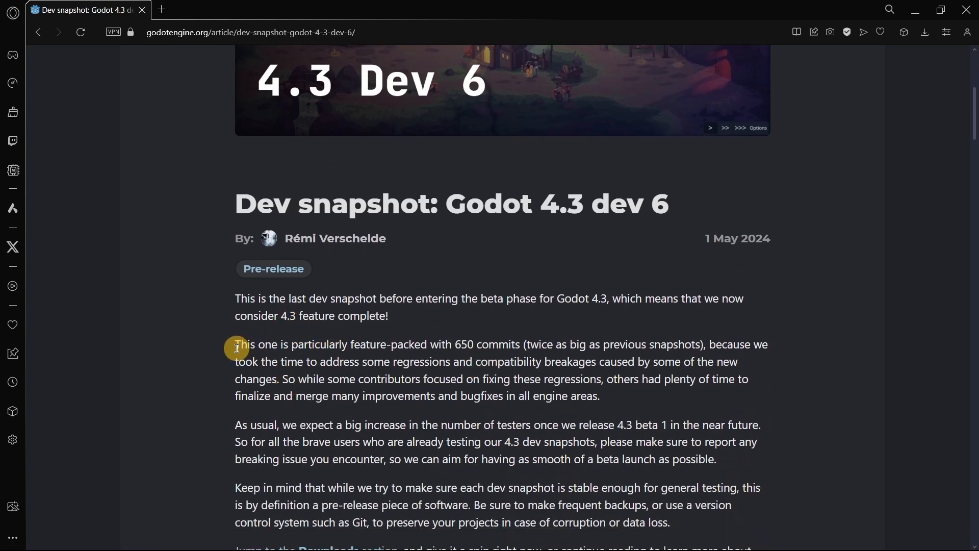
left_click_drag(236, 344, 526, 355)
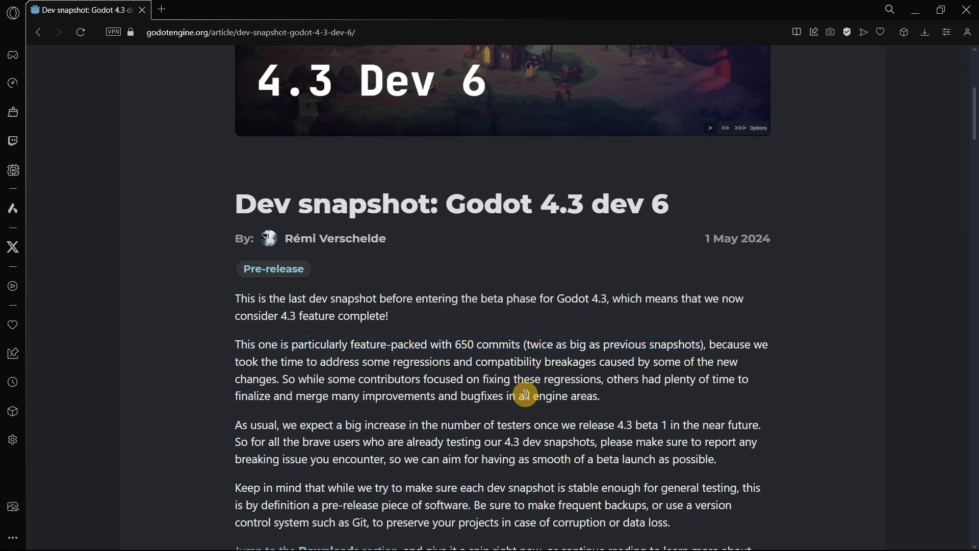
double_click(464, 344)
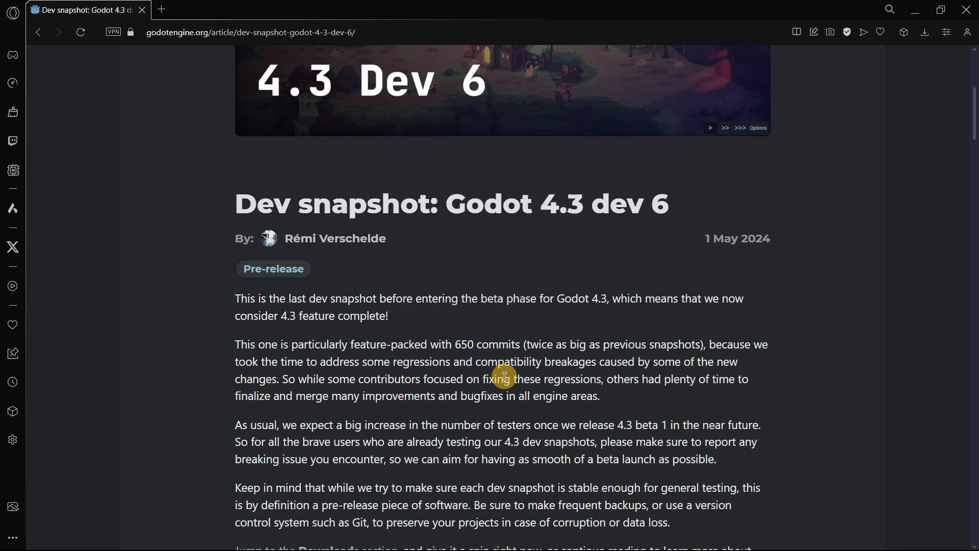
mouse_move(456, 348)
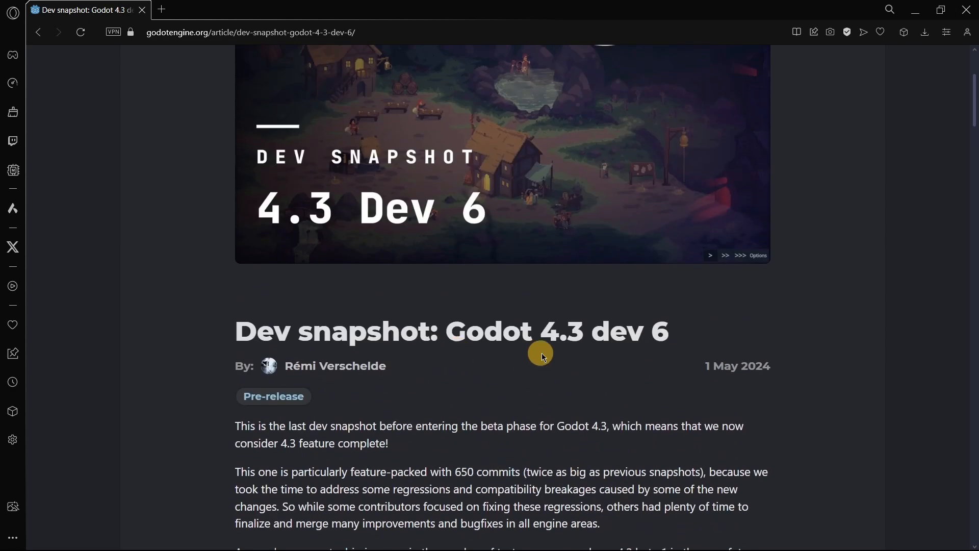
double_click(598, 332)
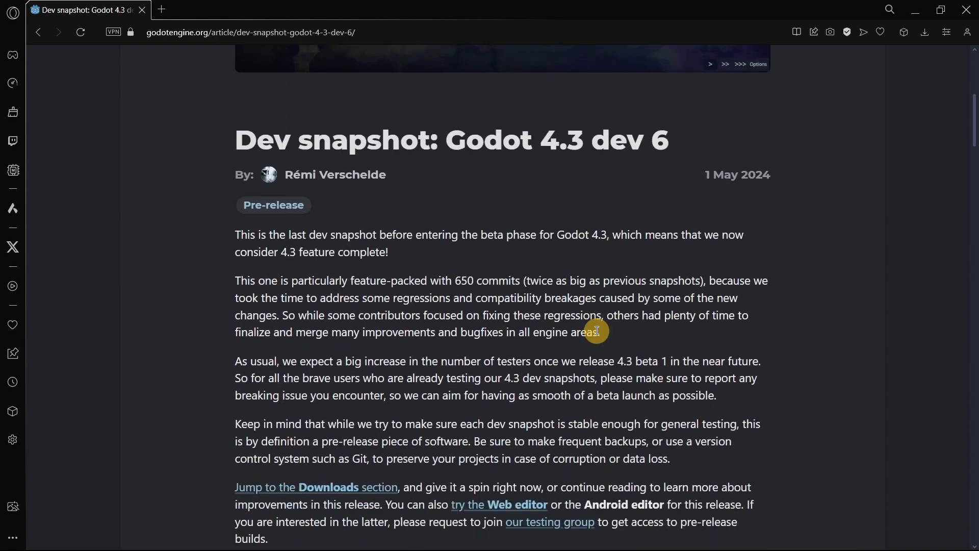
scroll("down", 3)
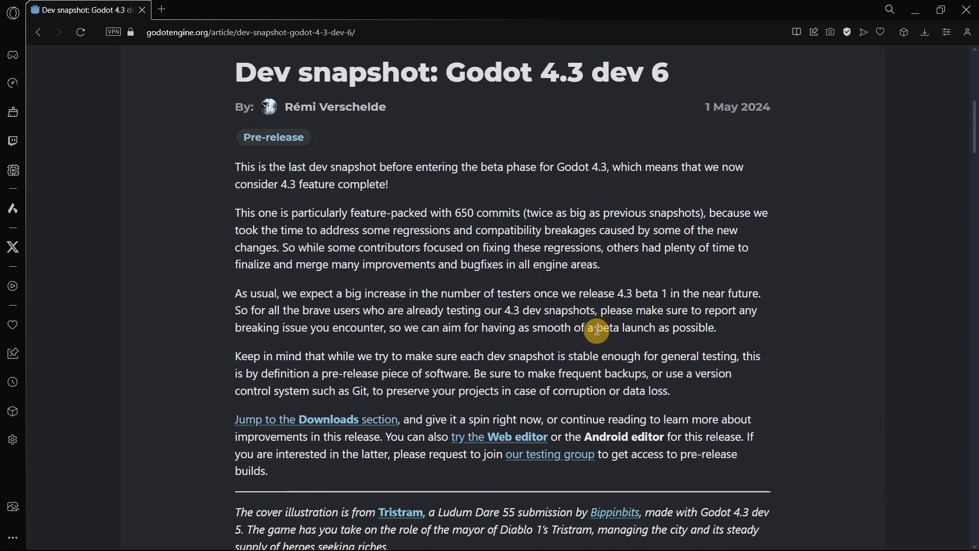
scroll("down", 3)
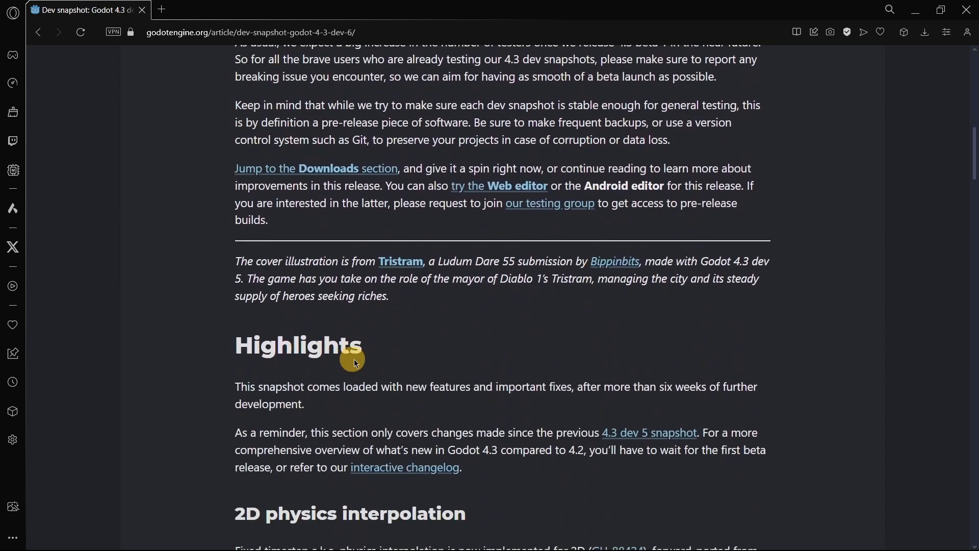
scroll("down", 3)
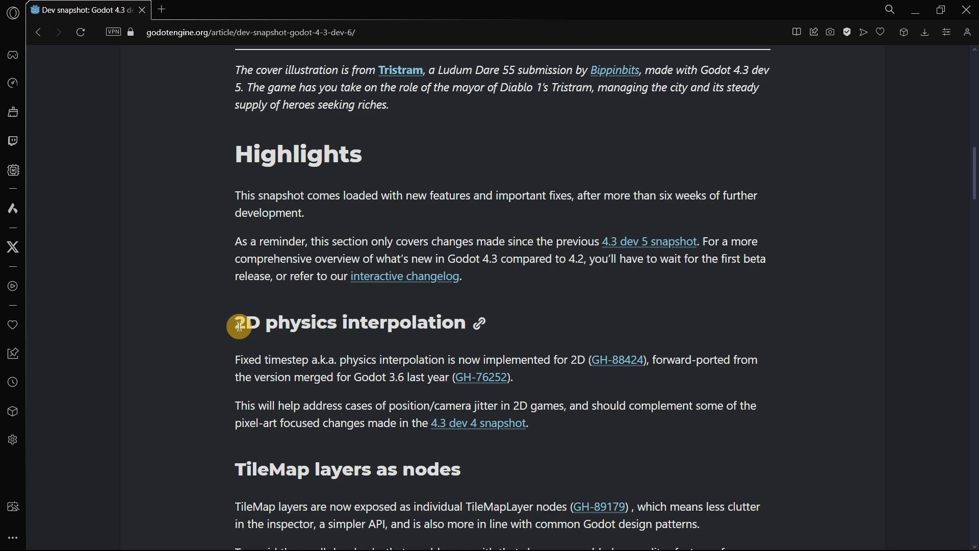
scroll("down", 3)
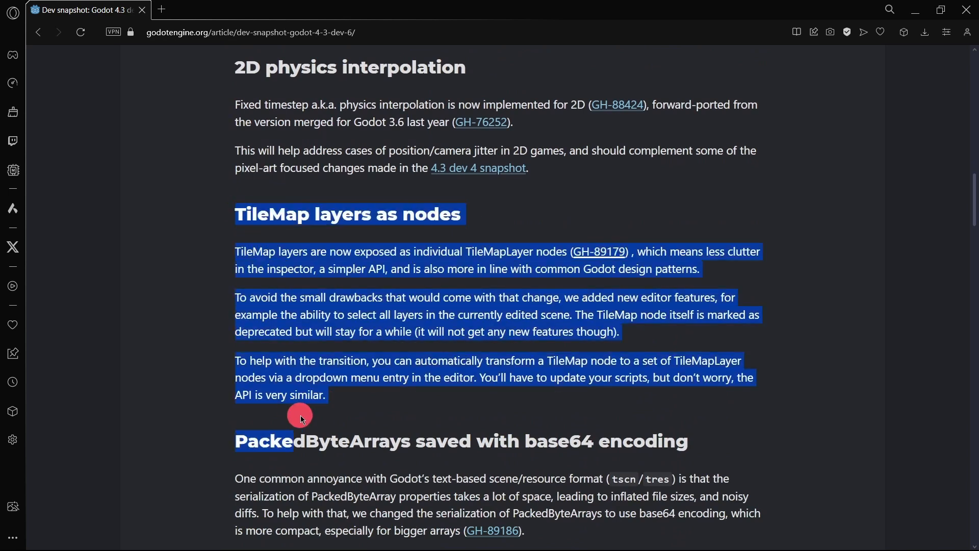
- Highlight the 'TileMap layers as nodes' section, engine updates heading and 'inspector' text
left_click(262, 209)
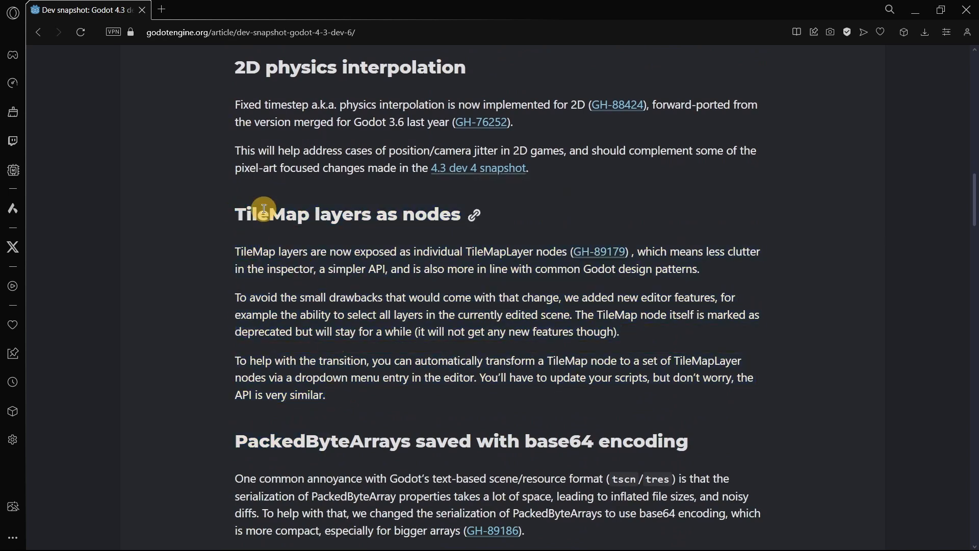
left_click_drag(262, 208, 334, 400)
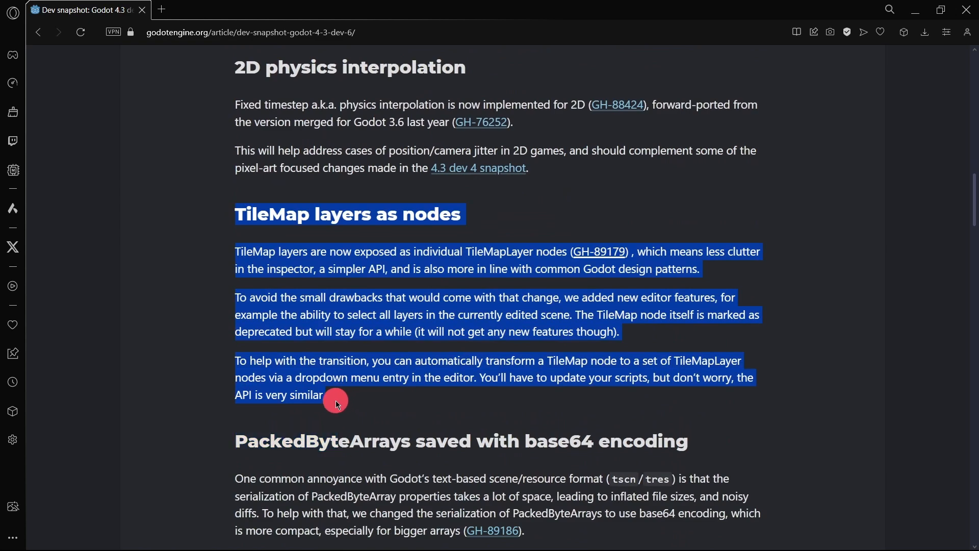
scroll("down", 3)
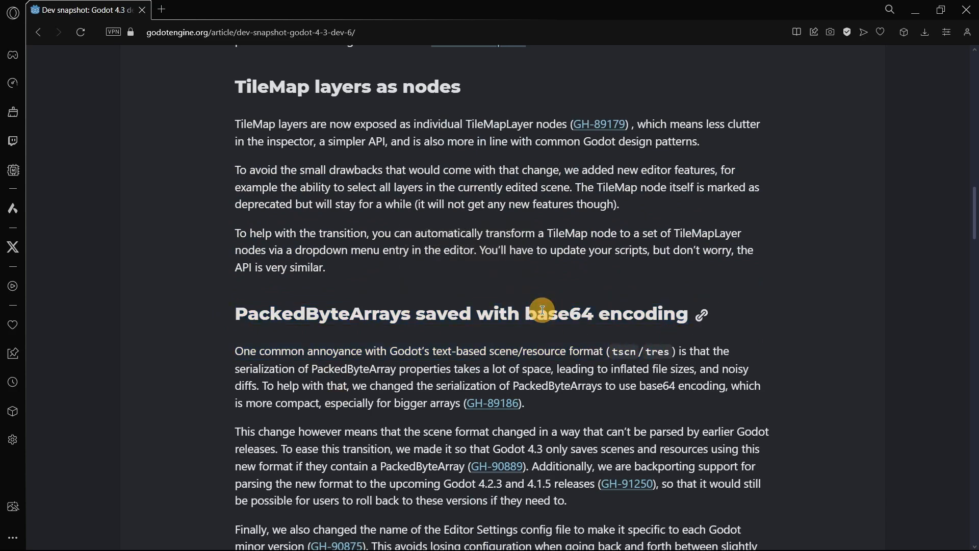
scroll("down", 3)
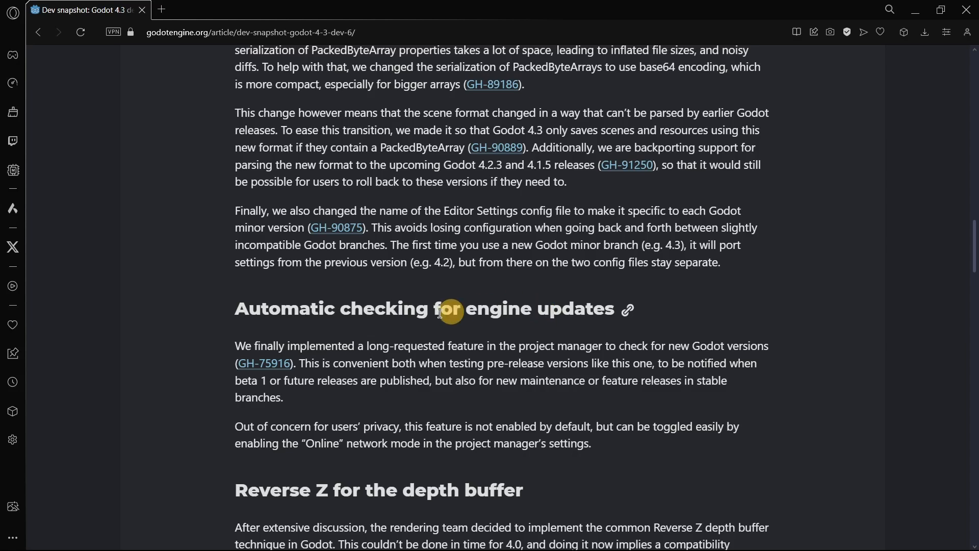
left_click_drag(450, 311, 362, 309)
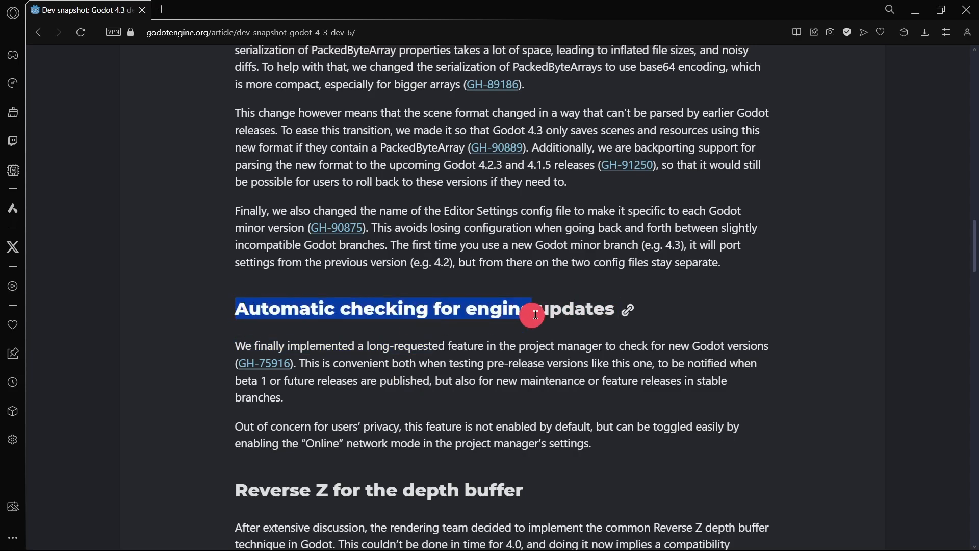
scroll("down", 3)
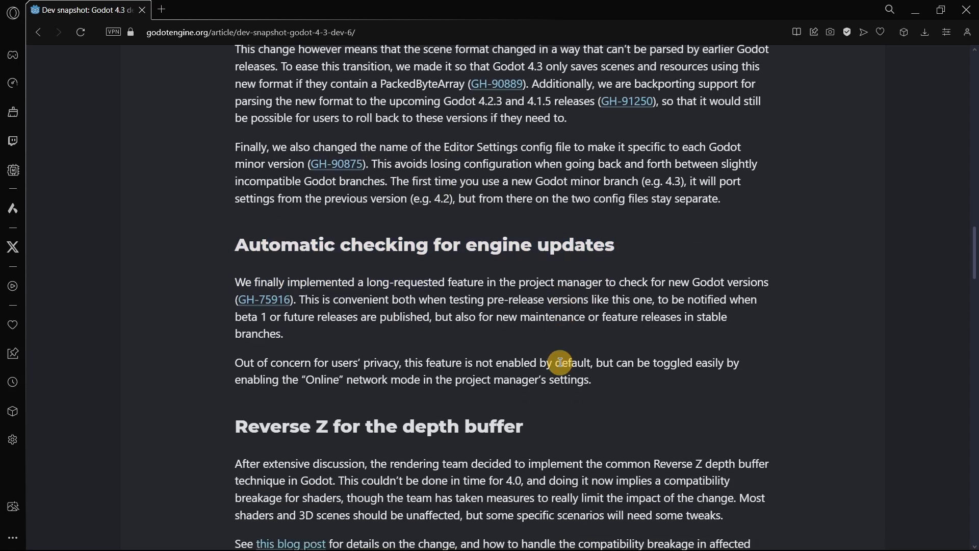
scroll("down", 3)
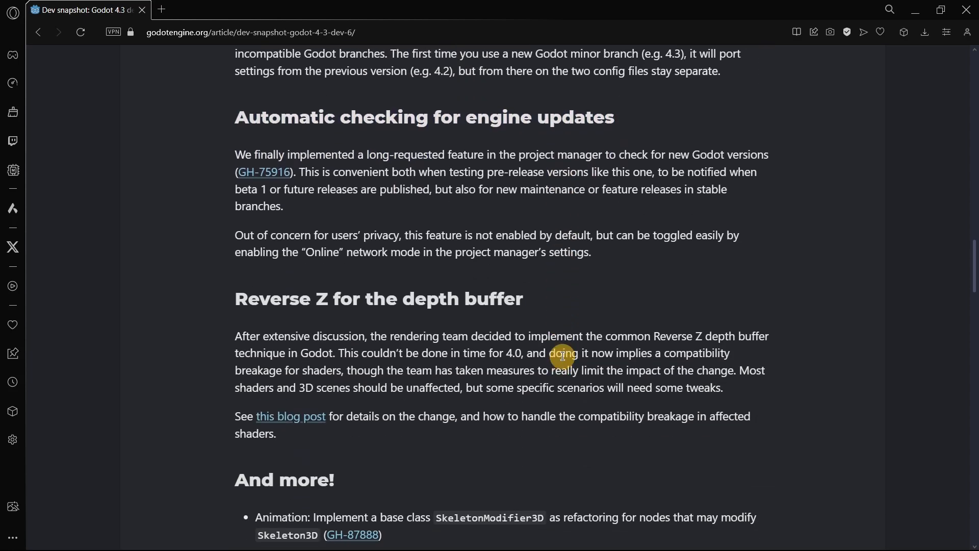
double_click(262, 299)
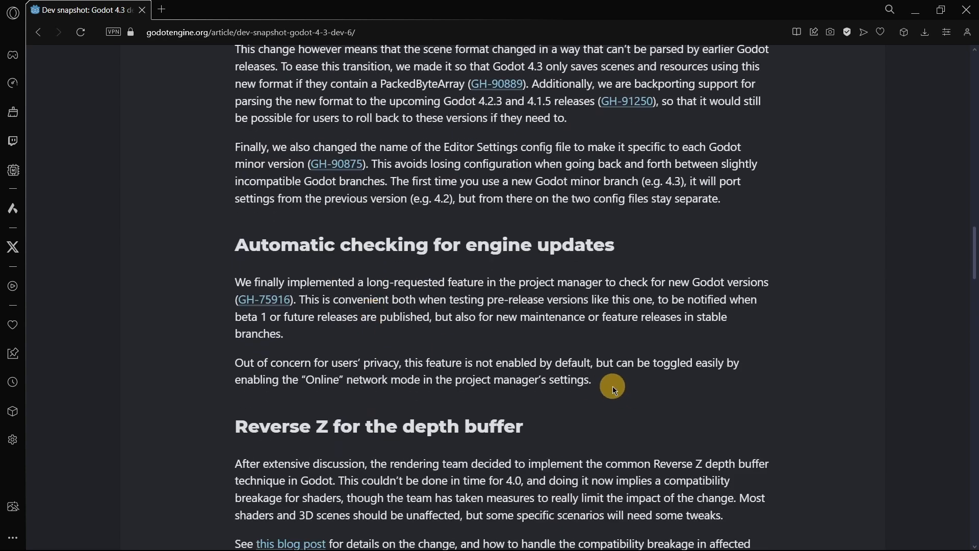
left_click_drag(613, 386, 232, 239)
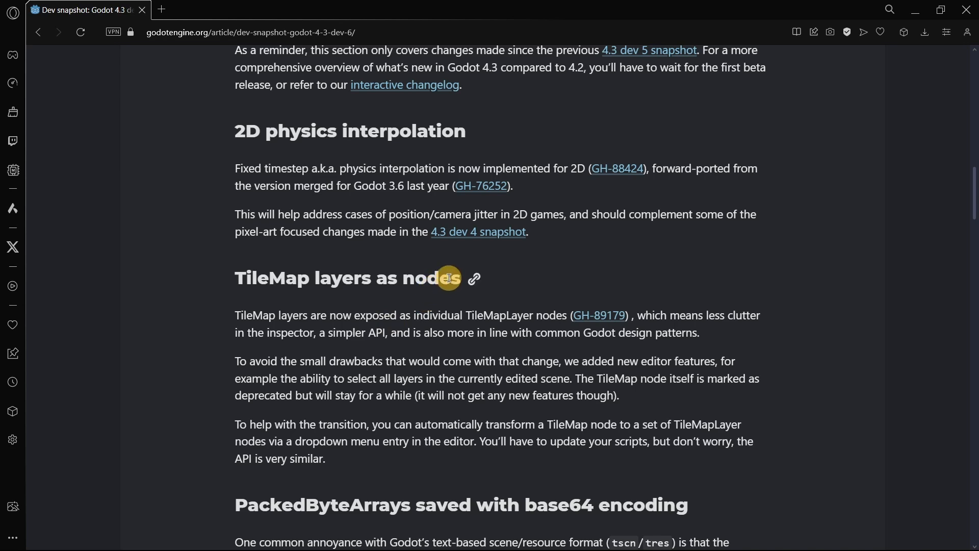
double_click(422, 278)
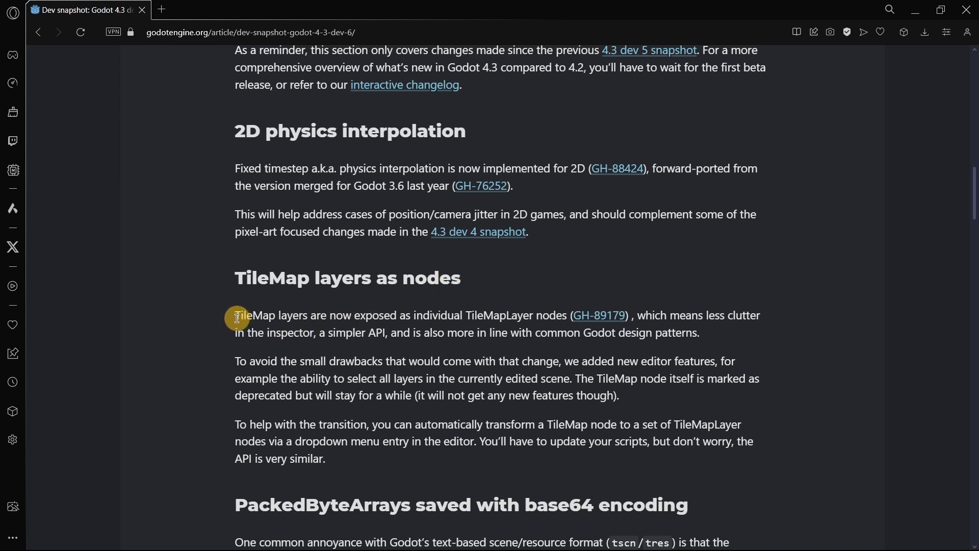
double_click(254, 315)
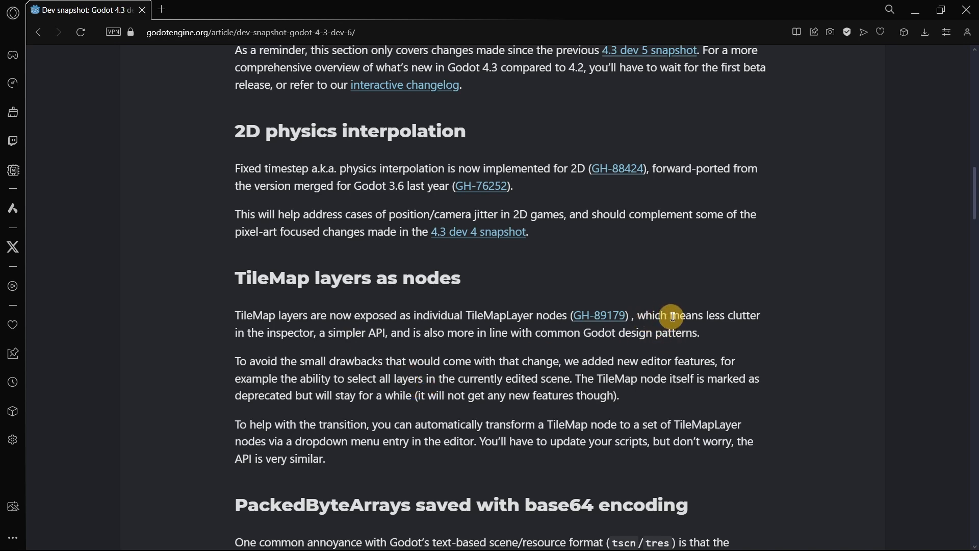
left_click_drag(671, 315, 358, 332)
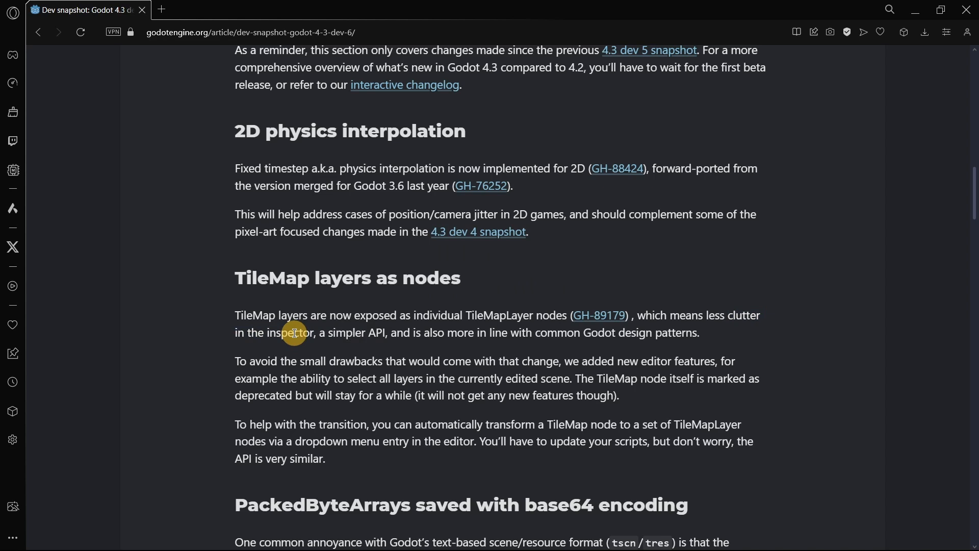
double_click(292, 332)
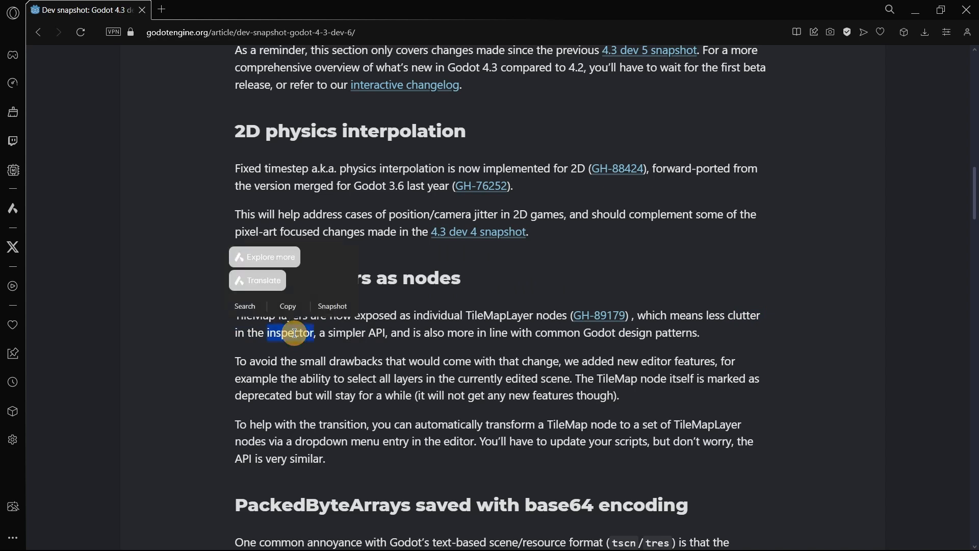
mouse_move(294, 333)
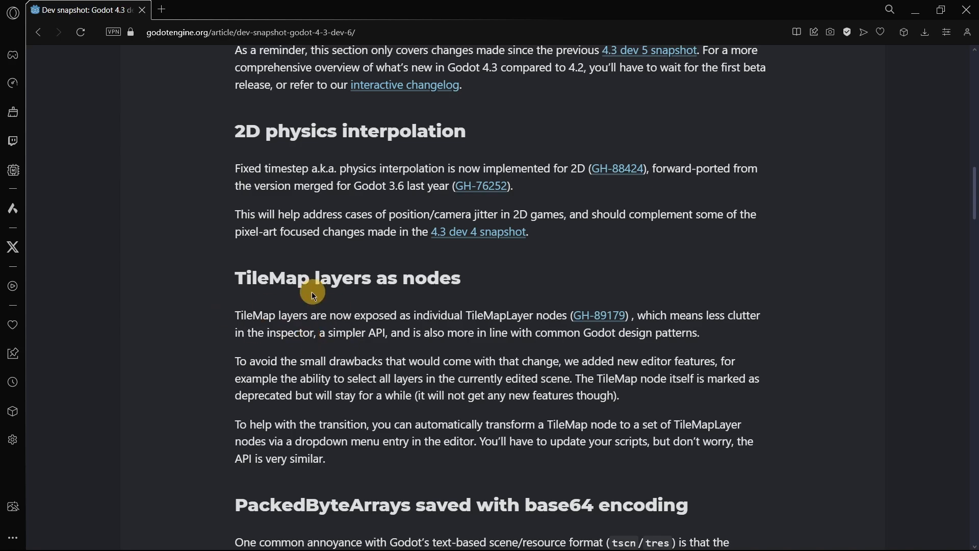
- Download the Standard Windows build from the article's Downloads section
scroll("down", 3)
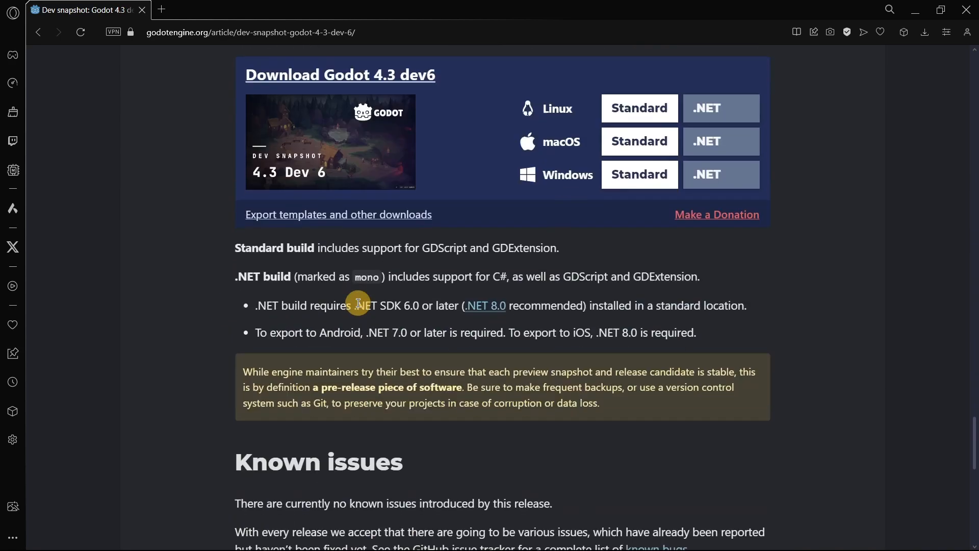
scroll("up", 3)
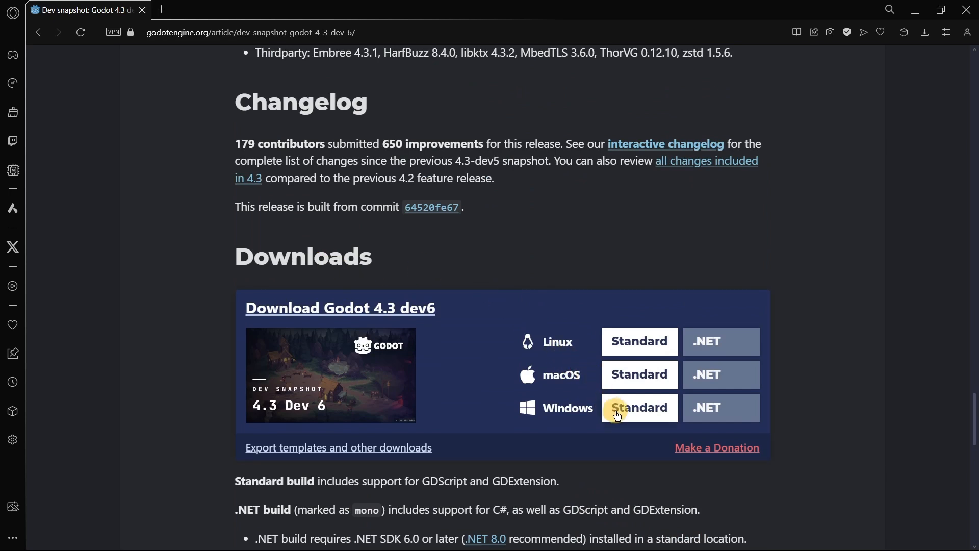
left_click(638, 407)
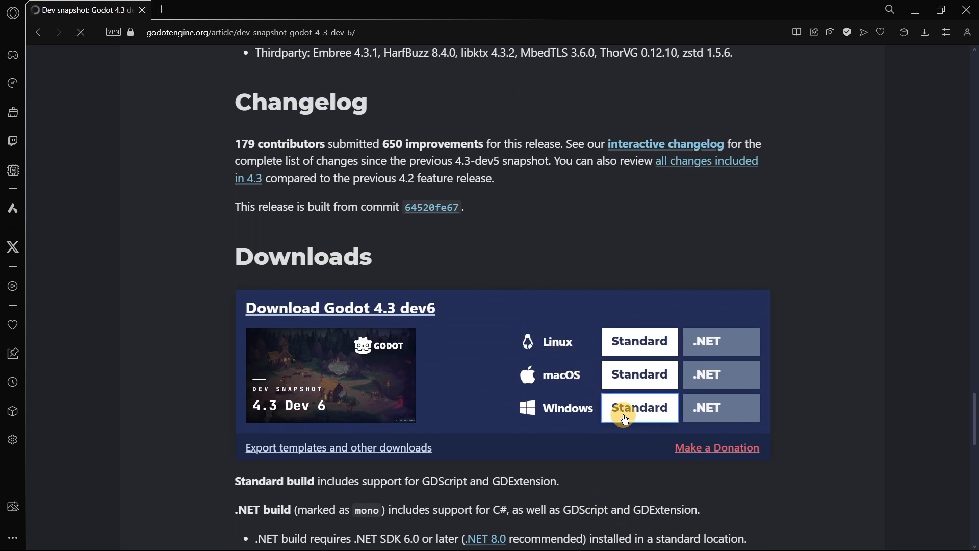
left_click(639, 407)
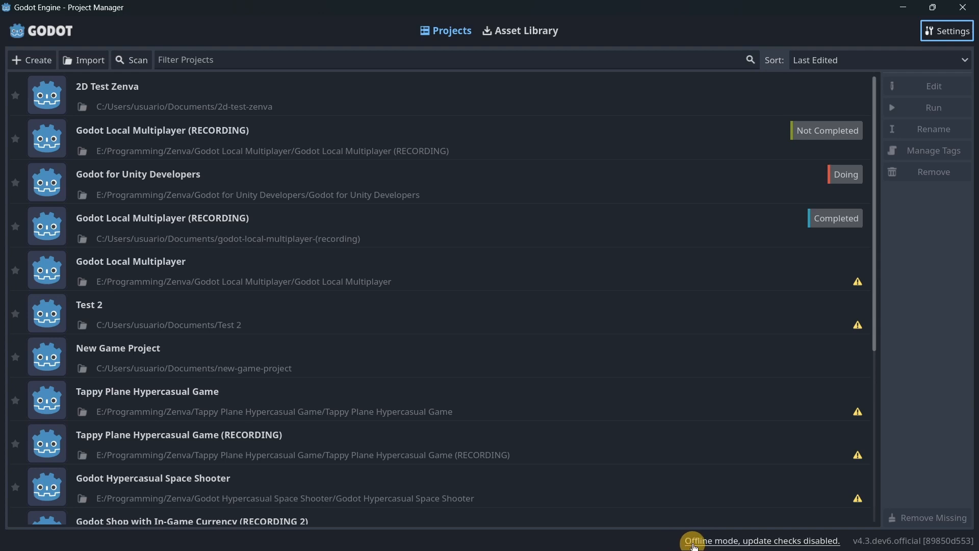
mouse_move(719, 544)
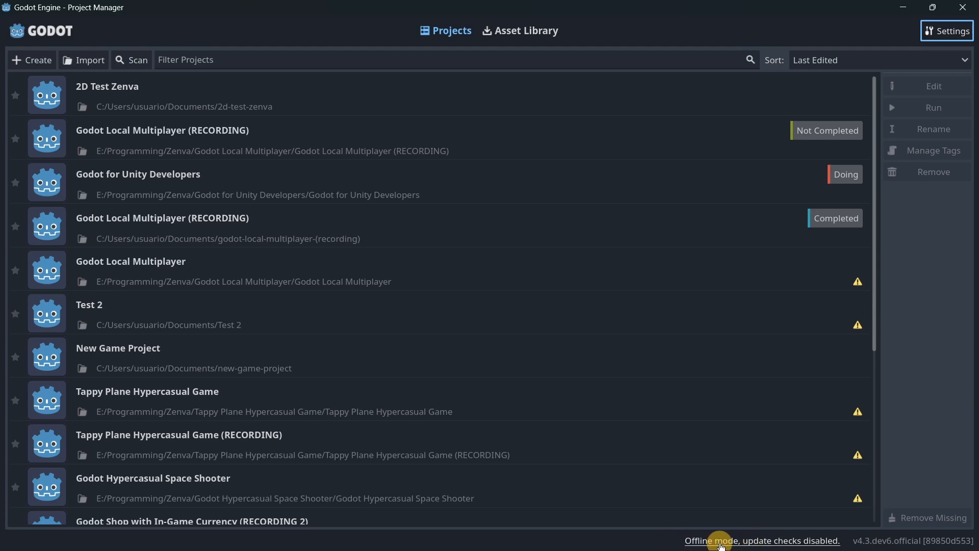
- Set Network Mode to Online in the Project Manager's Quick Settings and close it
left_click(761, 541)
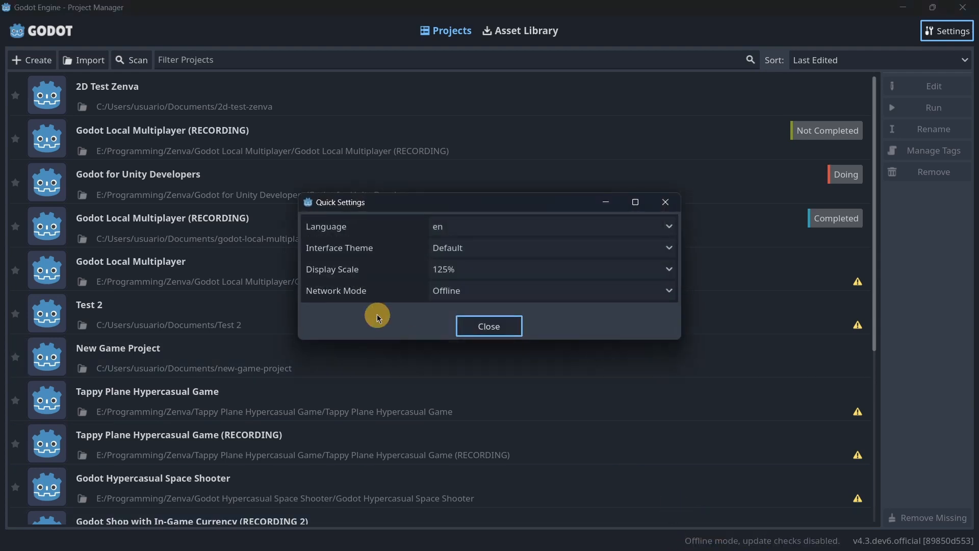
mouse_move(443, 309)
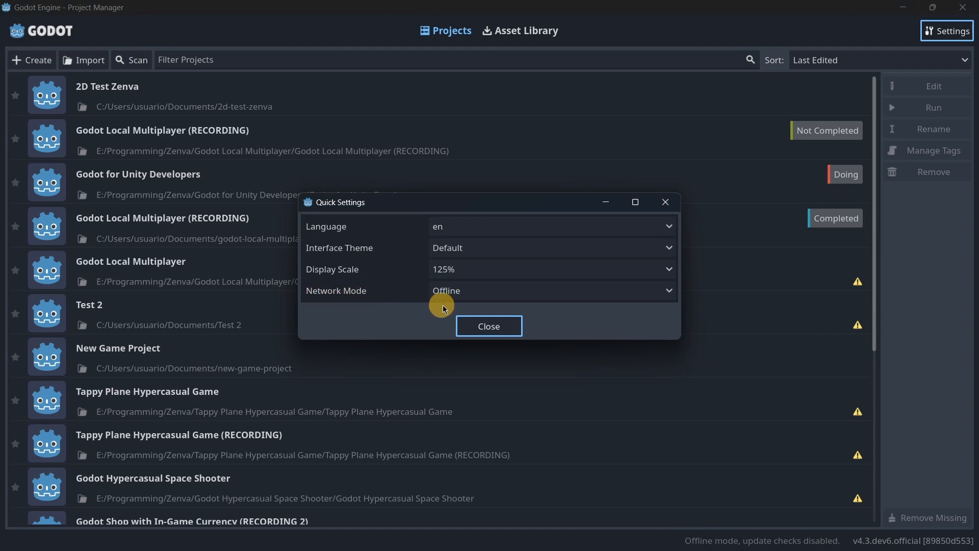
left_click(552, 290)
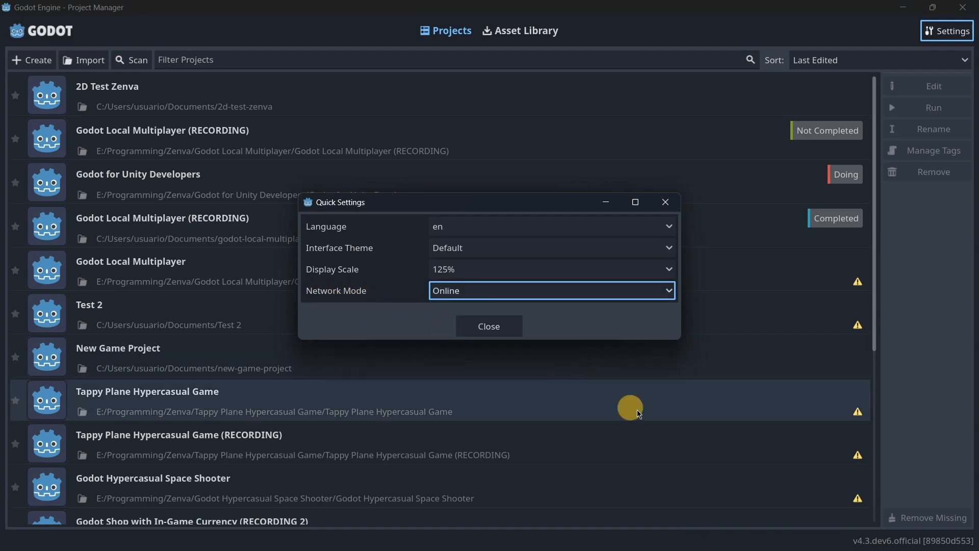
left_click(488, 326)
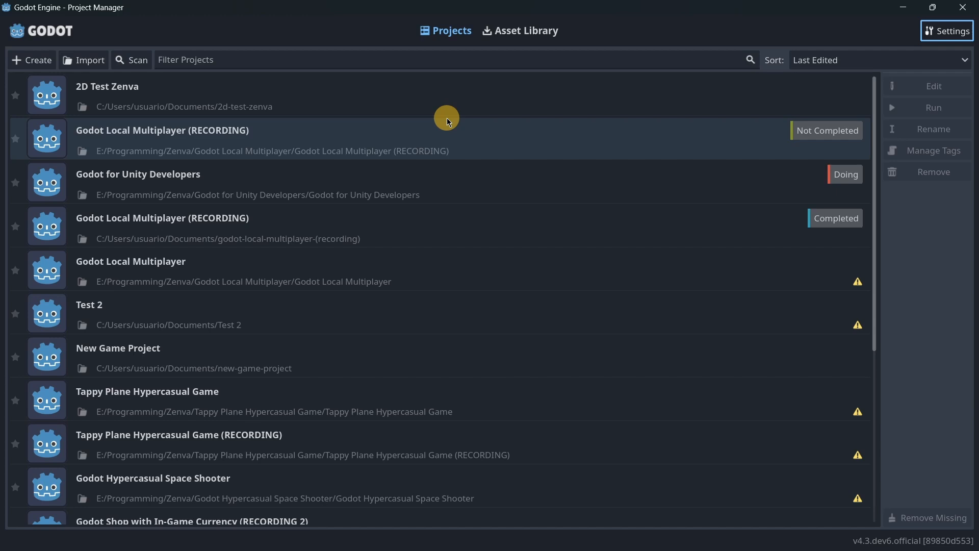
mouse_move(443, 131)
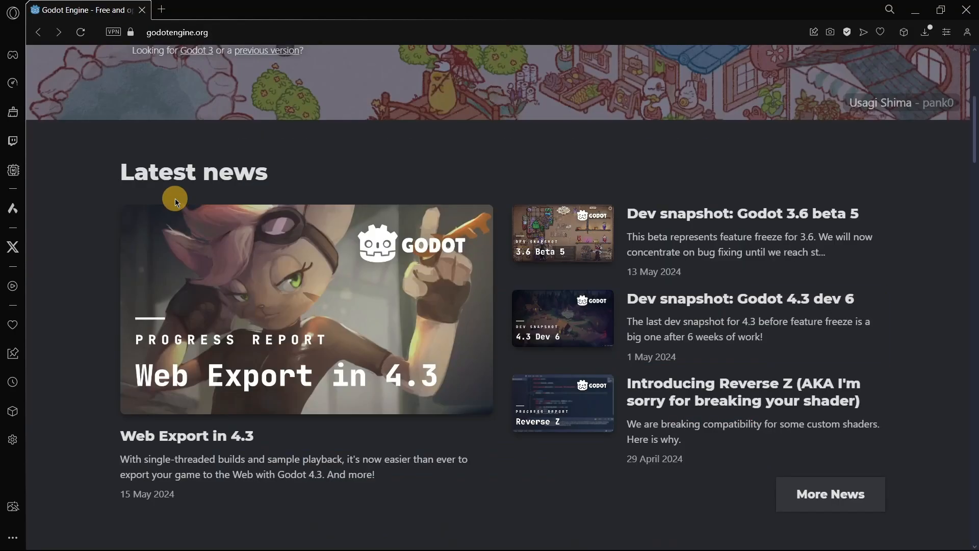
mouse_move(542, 173)
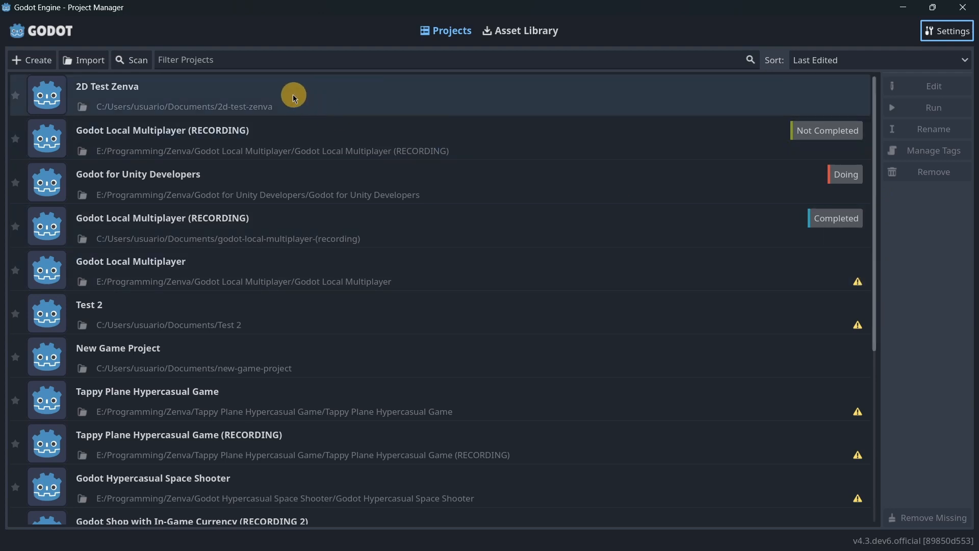
- Create the Forward+ project 'dev6', open it, and switch to the 2D workspace
left_click(31, 60)
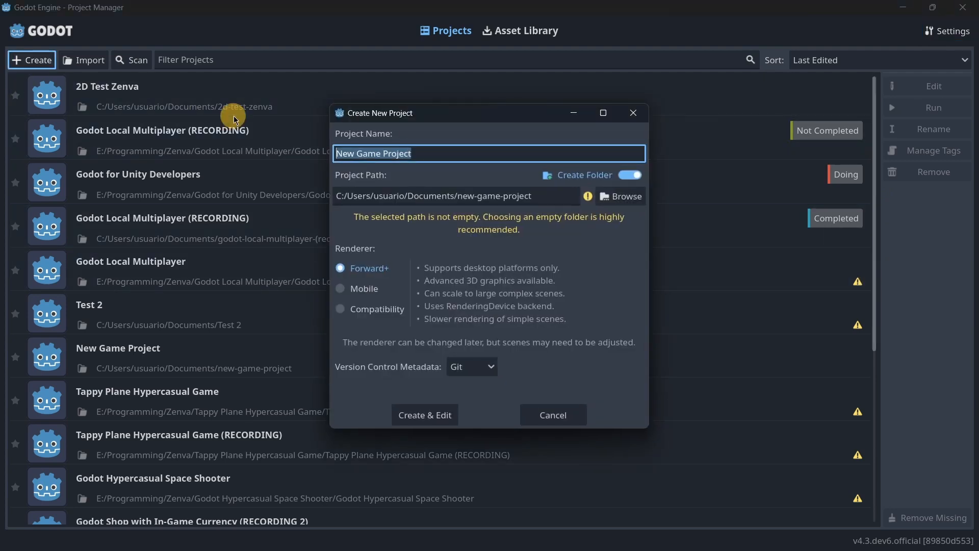
type("dev6")
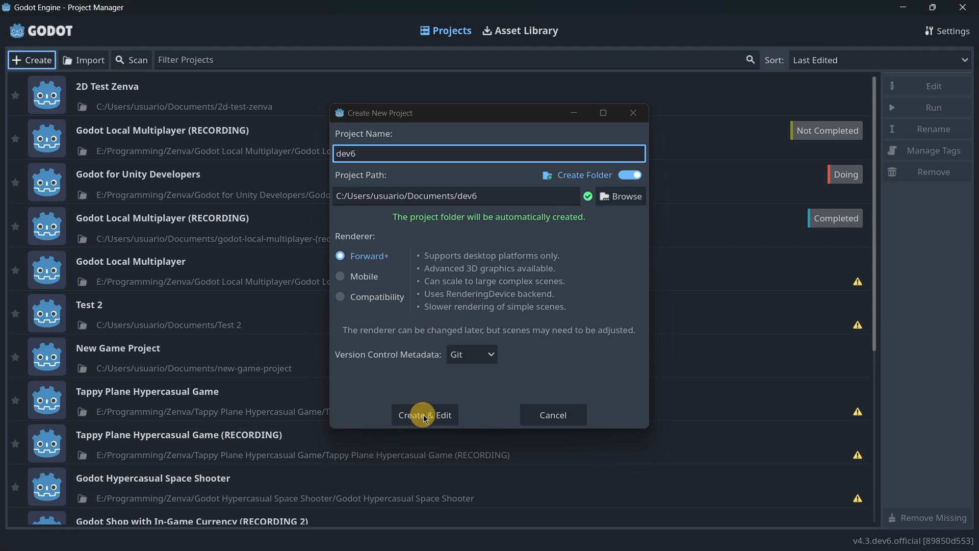
left_click(424, 414)
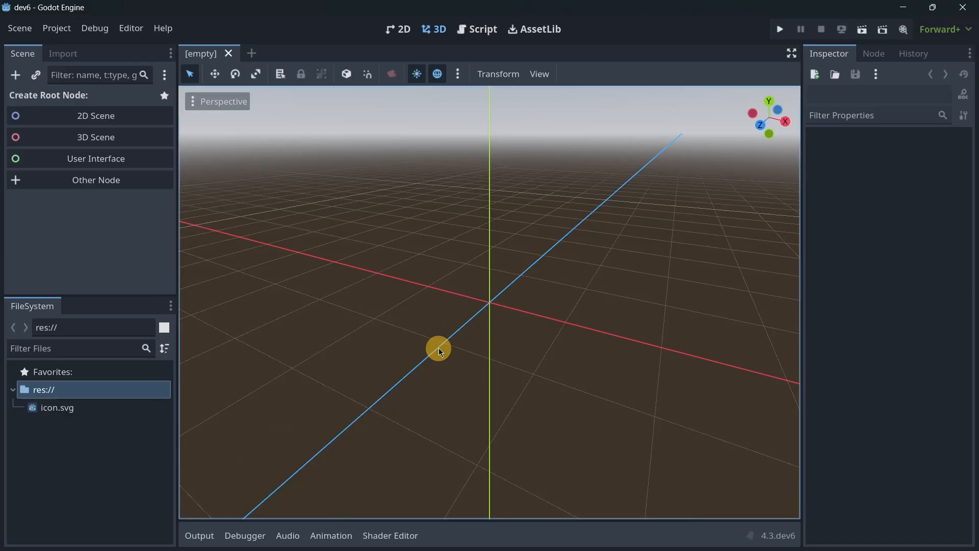
mouse_move(424, 54)
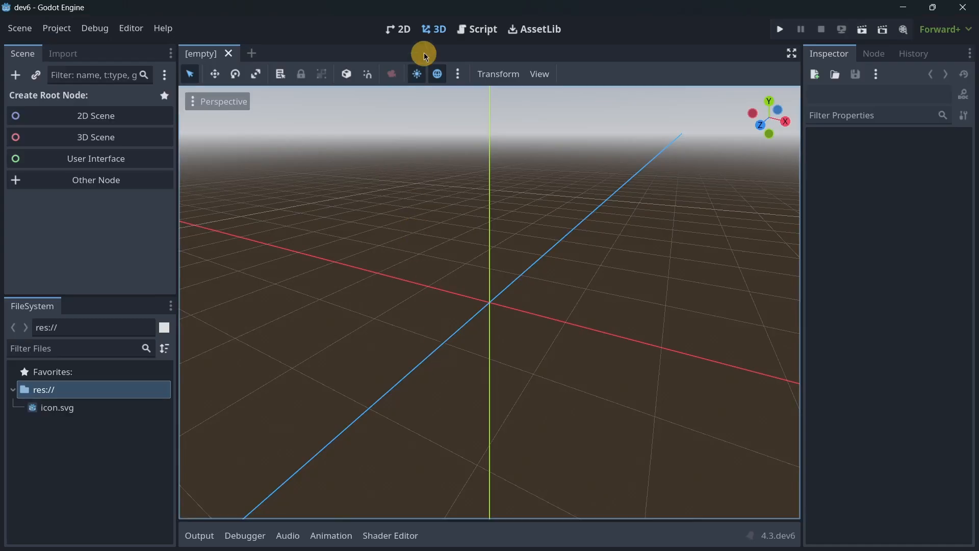
left_click(403, 29)
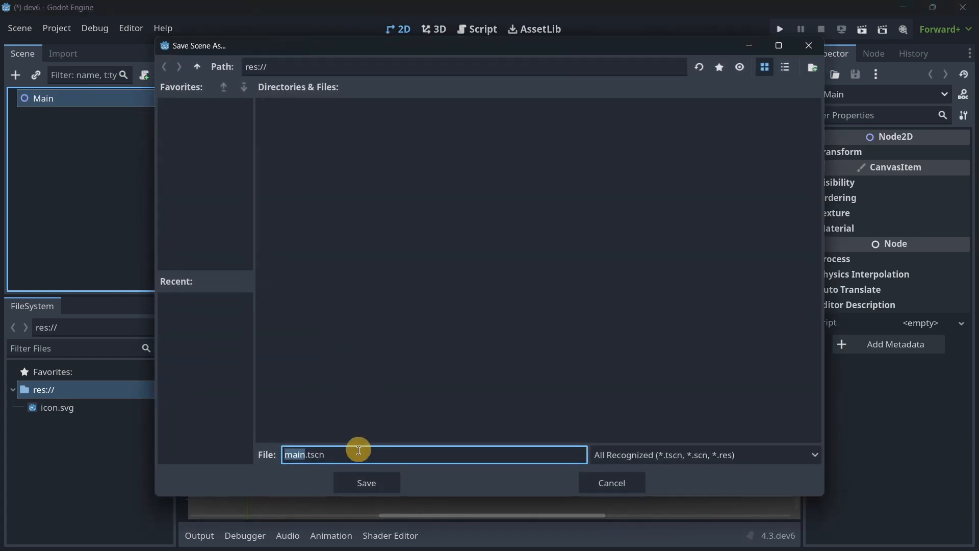
- Save the Main scene as main.tscn and search child node types for 'tile'
left_click(366, 482)
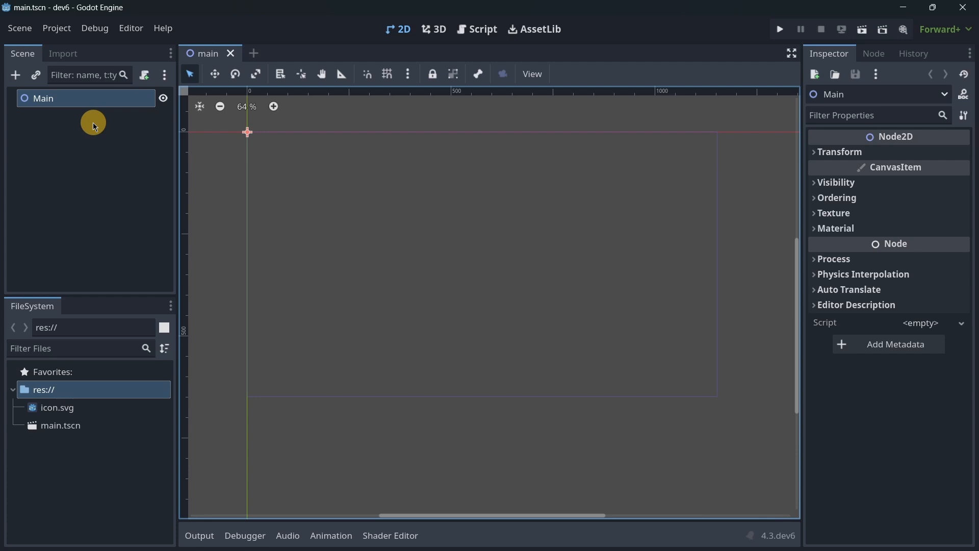
left_click(15, 75)
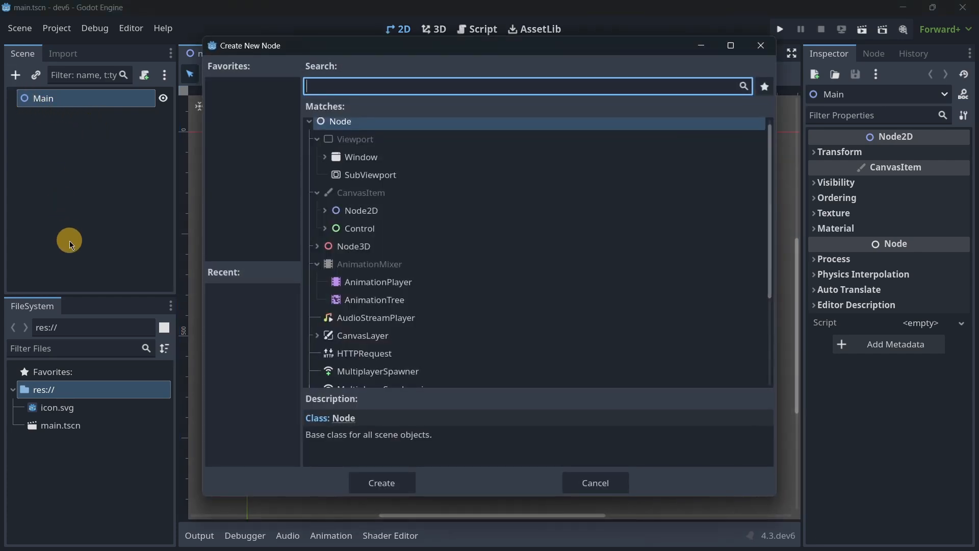
type("tile")
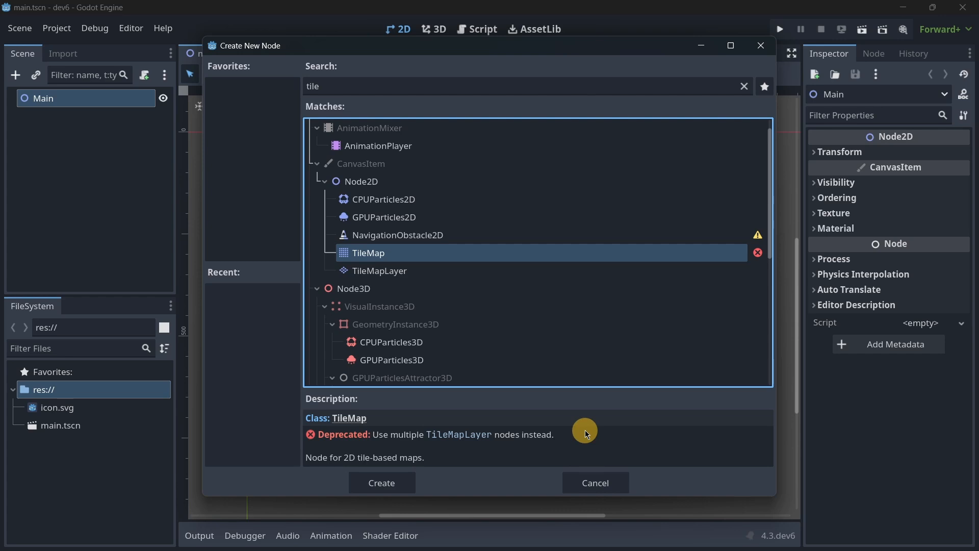
mouse_move(440, 269)
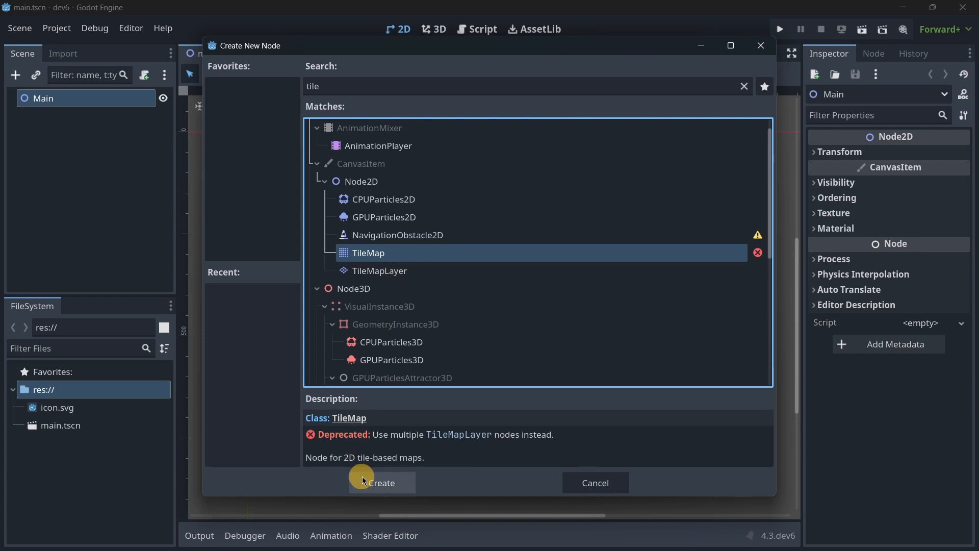
- Create a TileMap child under Main, then a TileMapLayer child
left_click(381, 483)
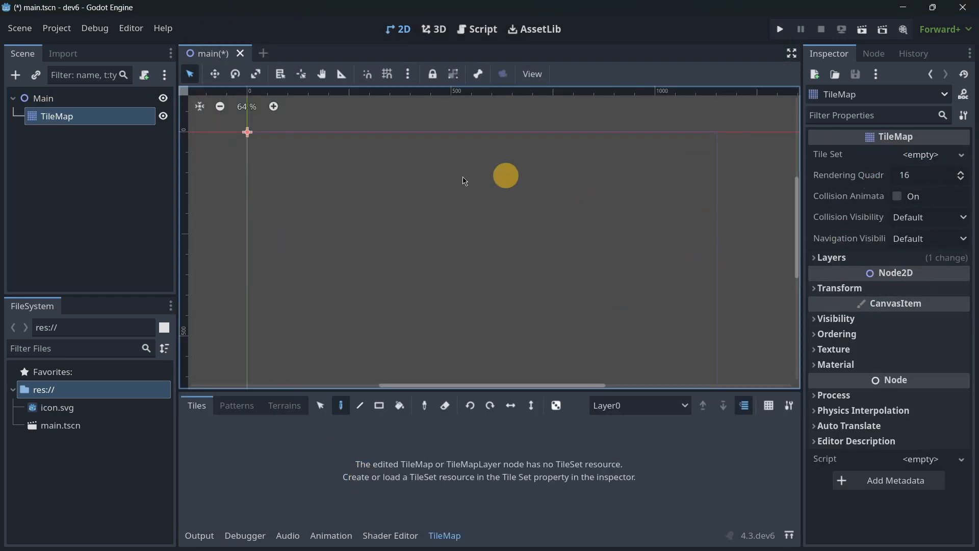
left_click(15, 75)
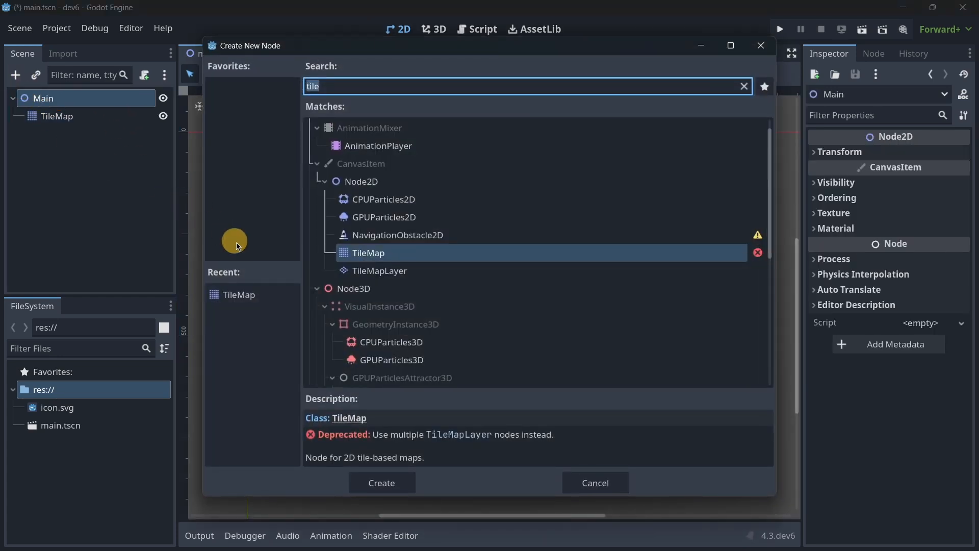
mouse_move(269, 275)
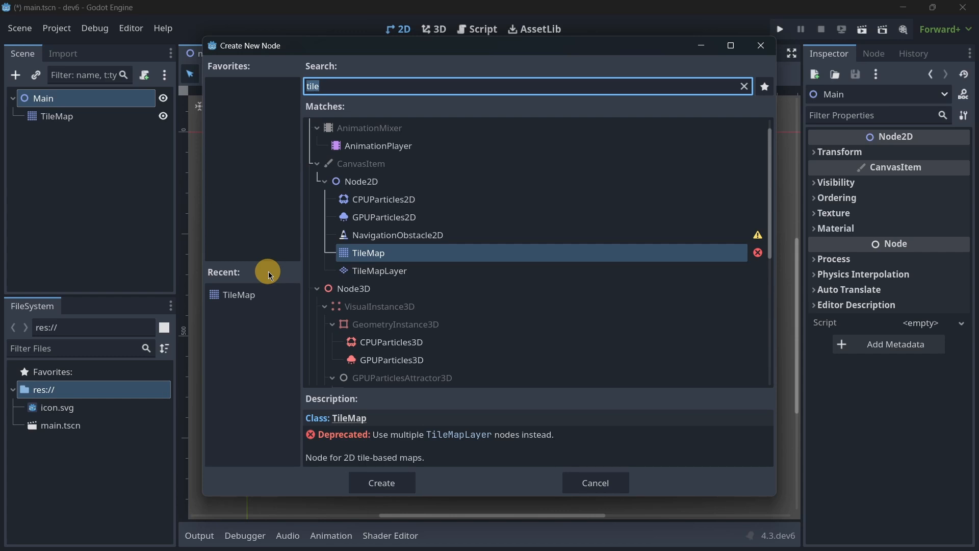
mouse_move(368, 253)
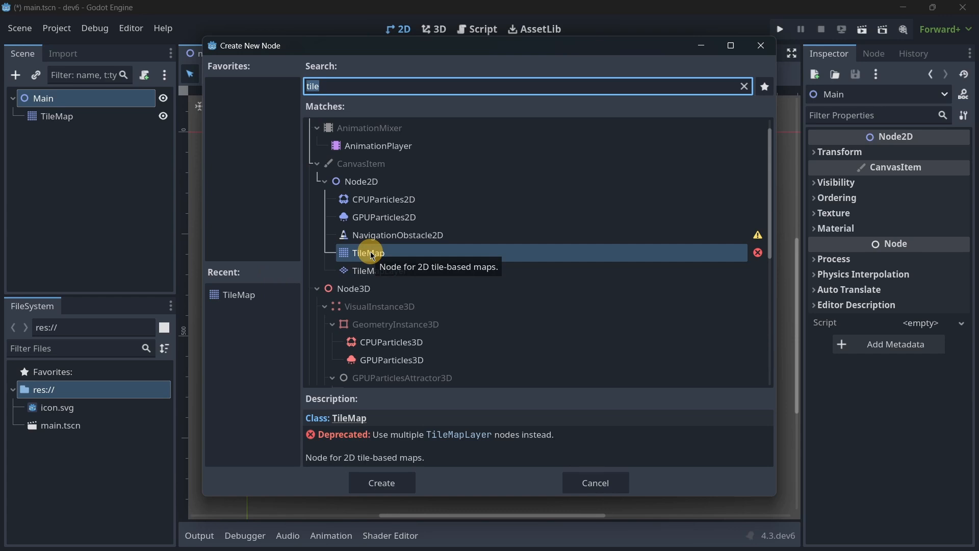
mouse_move(412, 275)
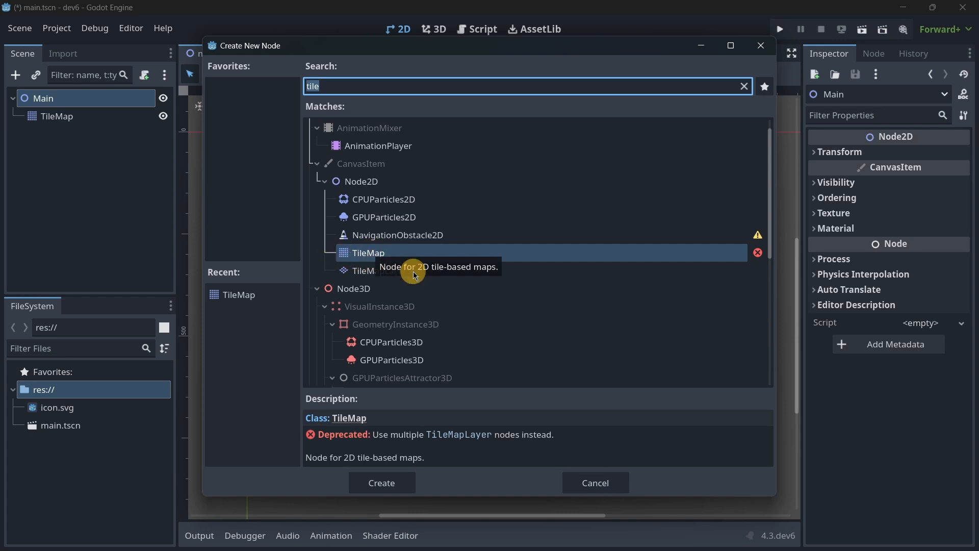
left_click(381, 482)
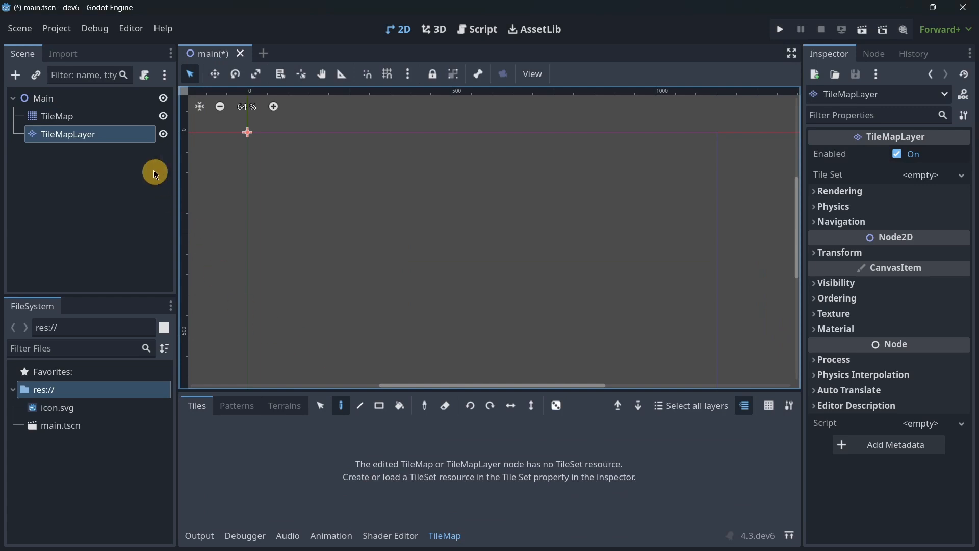
- Select the TileMap node and pick Layer0 from its layer list to view its properties
left_click(56, 116)
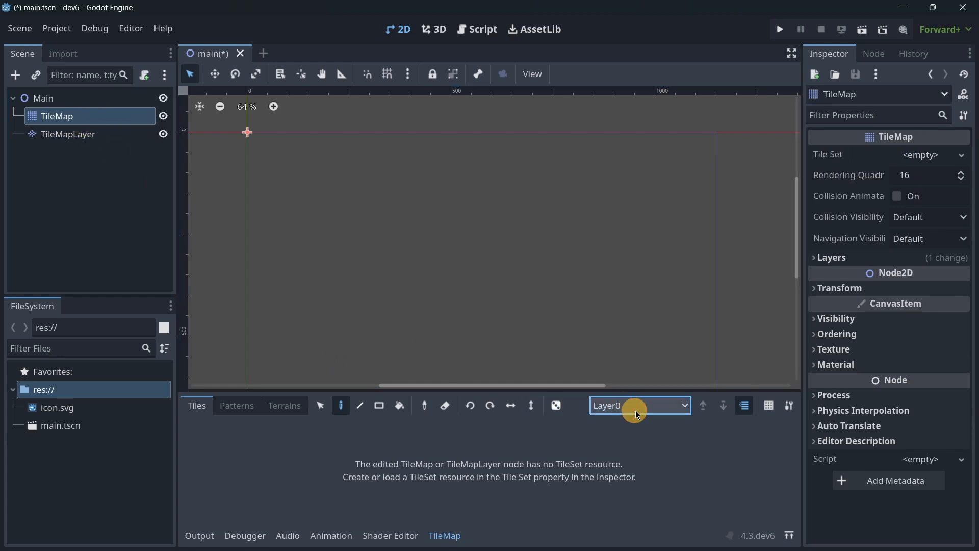
left_click(638, 405)
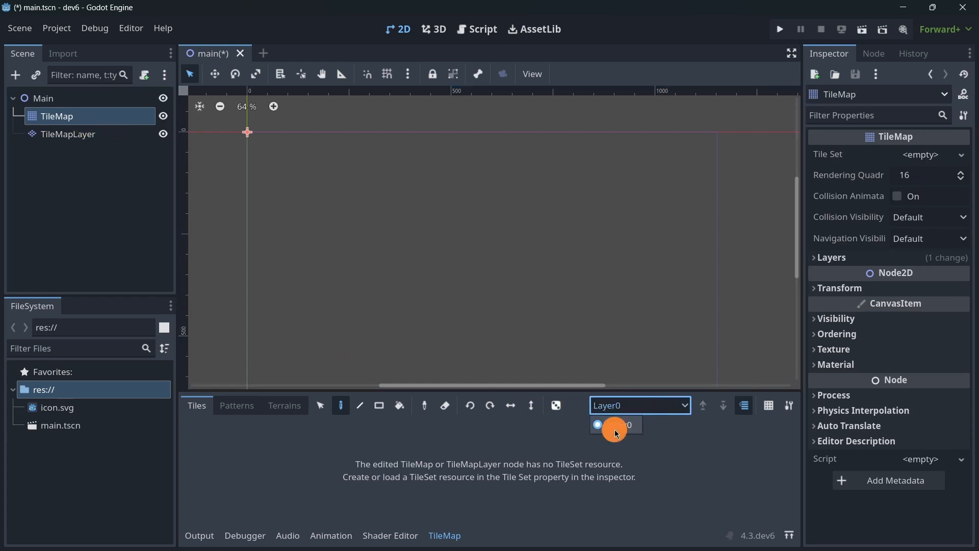
left_click(832, 256)
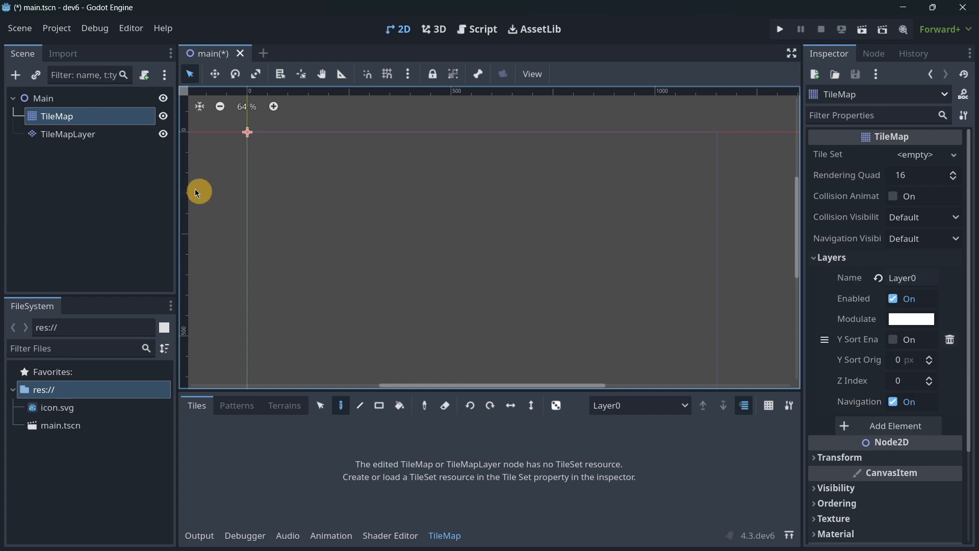
left_click(67, 134)
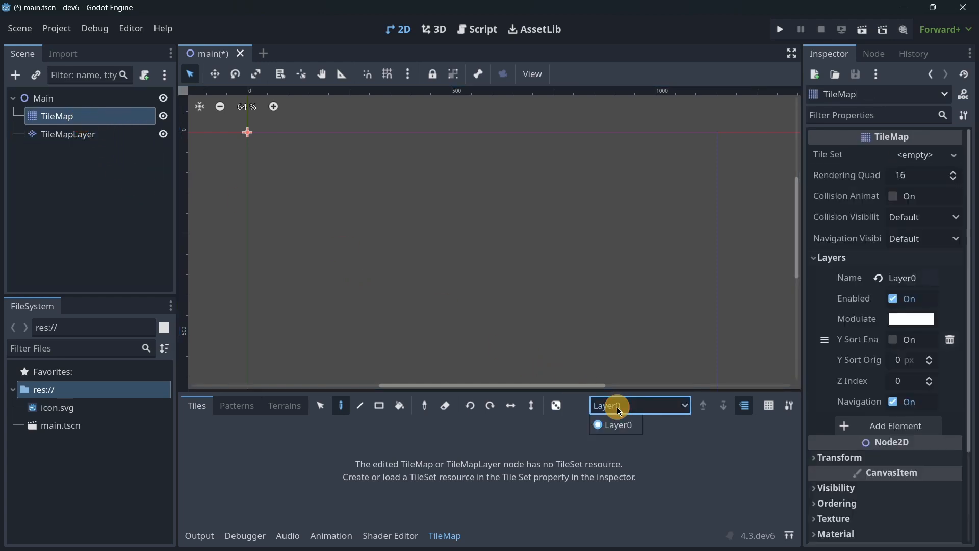
left_click(67, 134)
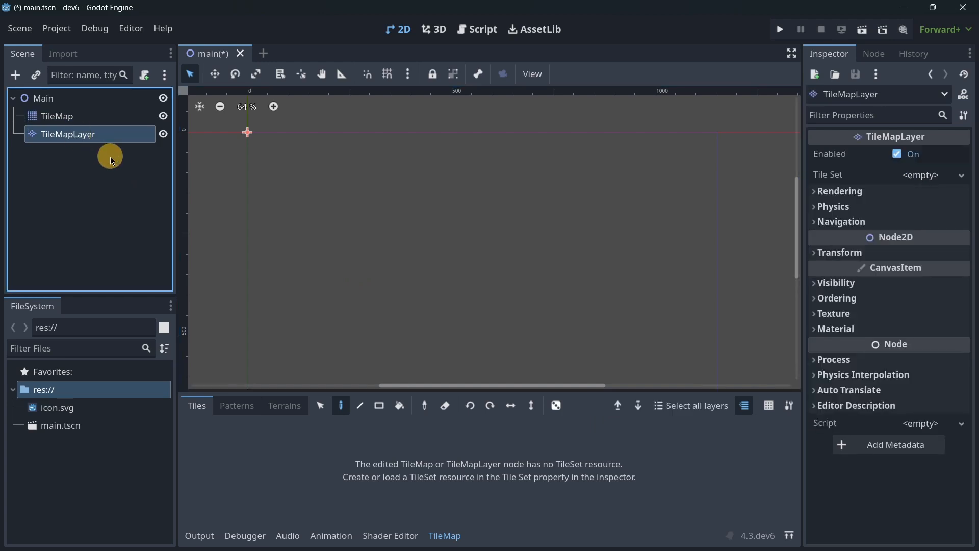
left_click(56, 116)
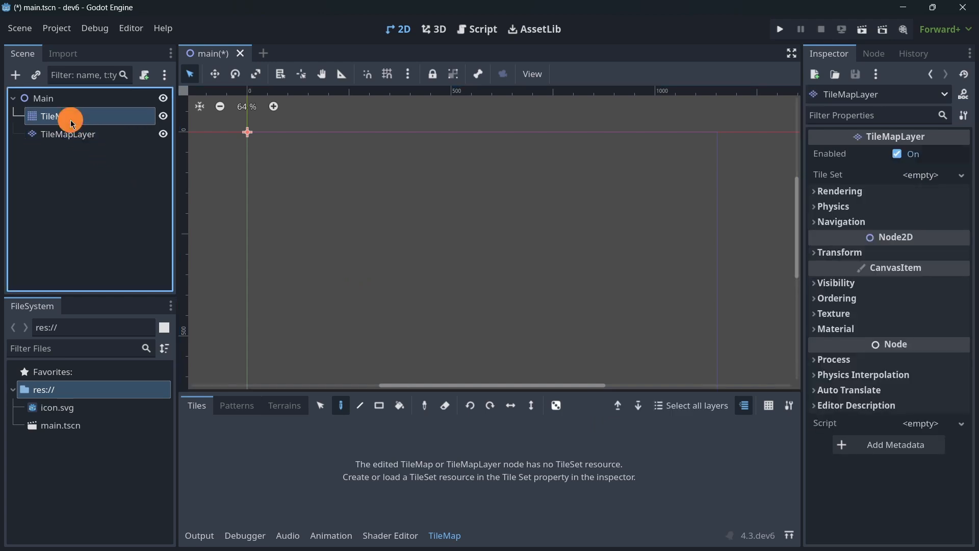
left_click(55, 116)
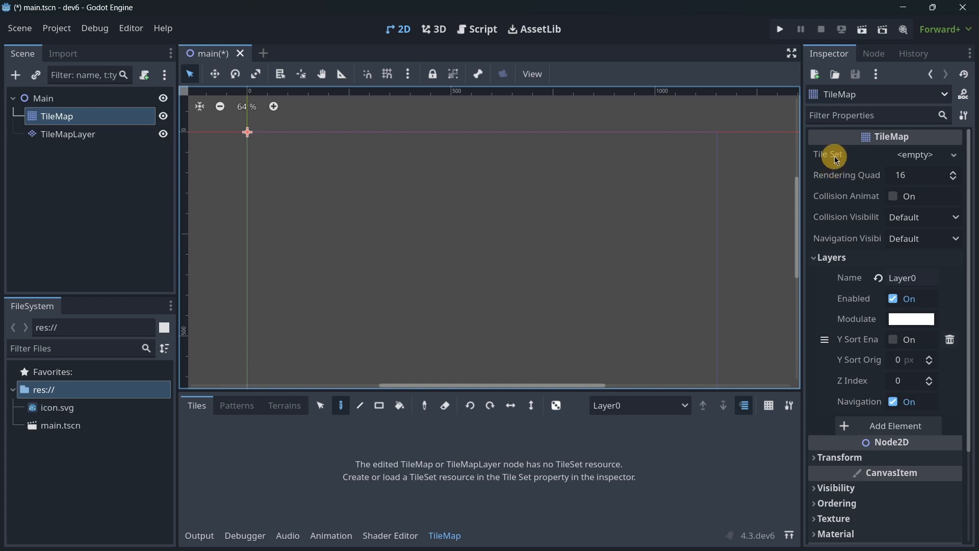
mouse_move(829, 154)
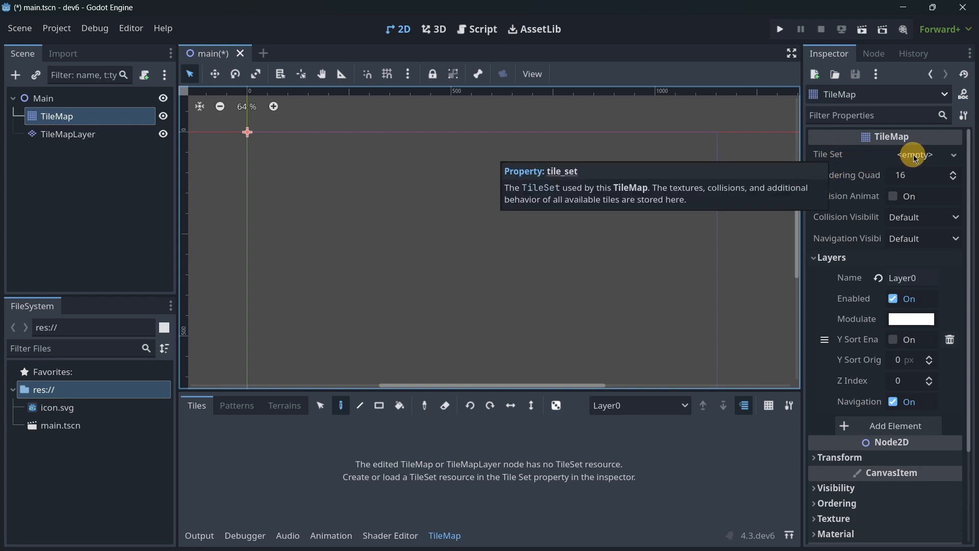
- Create a TileSet from icon.svg with auto-created tiles and a 128 px tile size
left_click(913, 154)
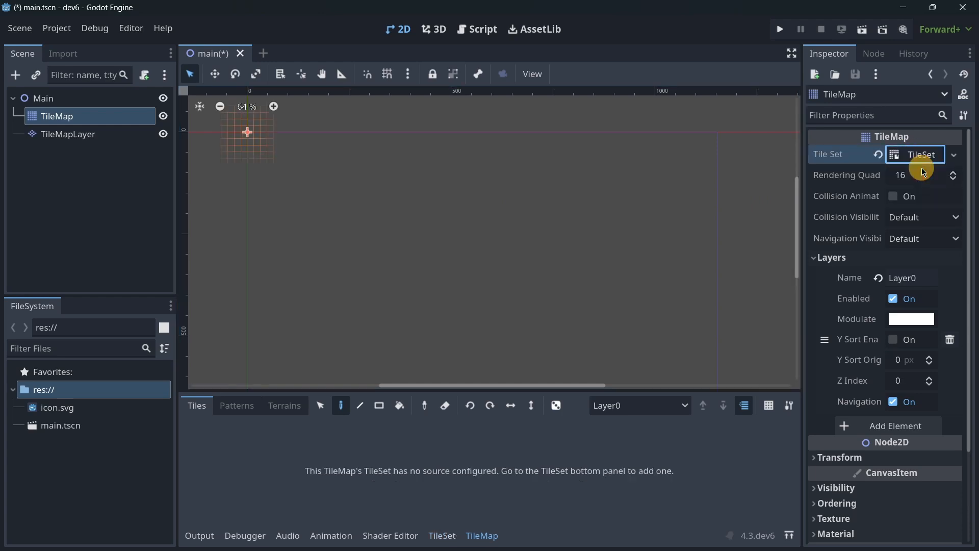
left_click(919, 154)
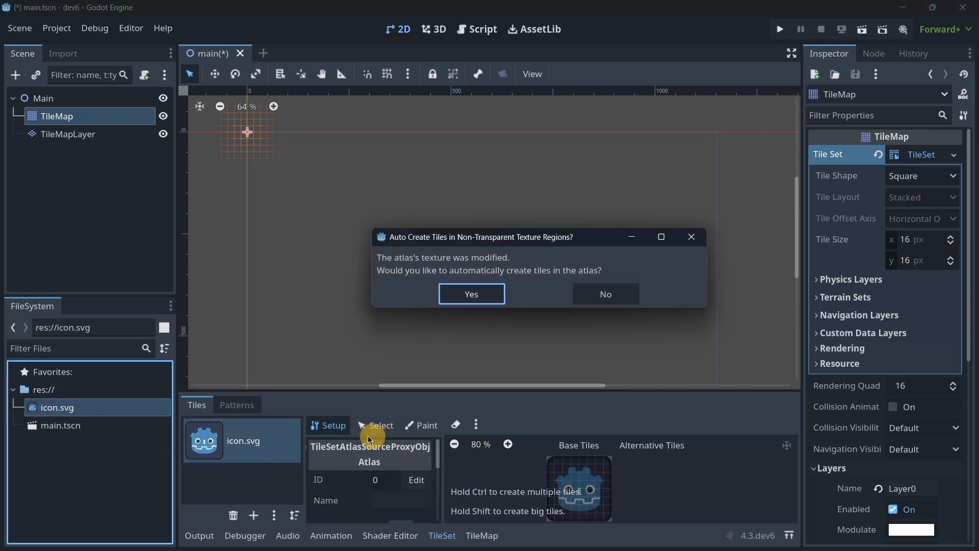
left_click(471, 293)
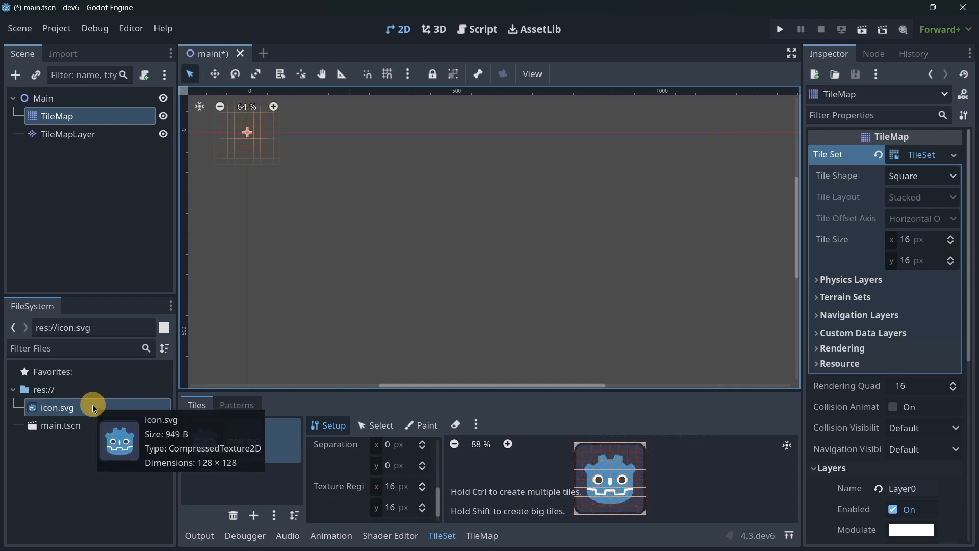
left_click(400, 487)
type("128")
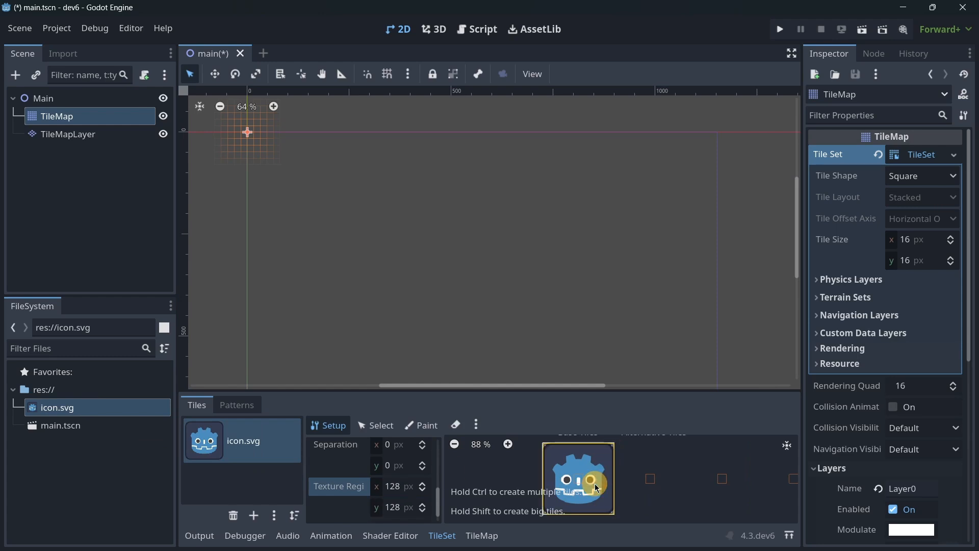
left_click(923, 239)
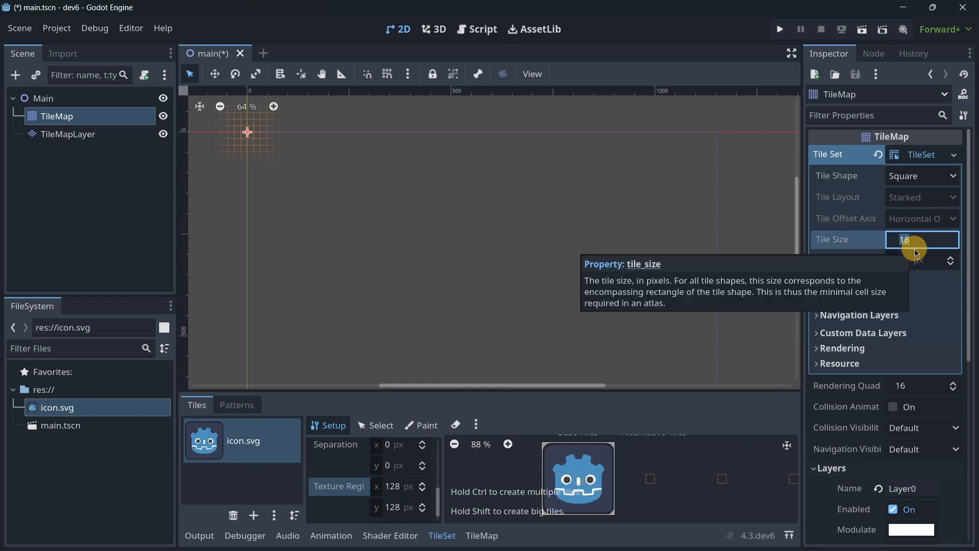
type("128")
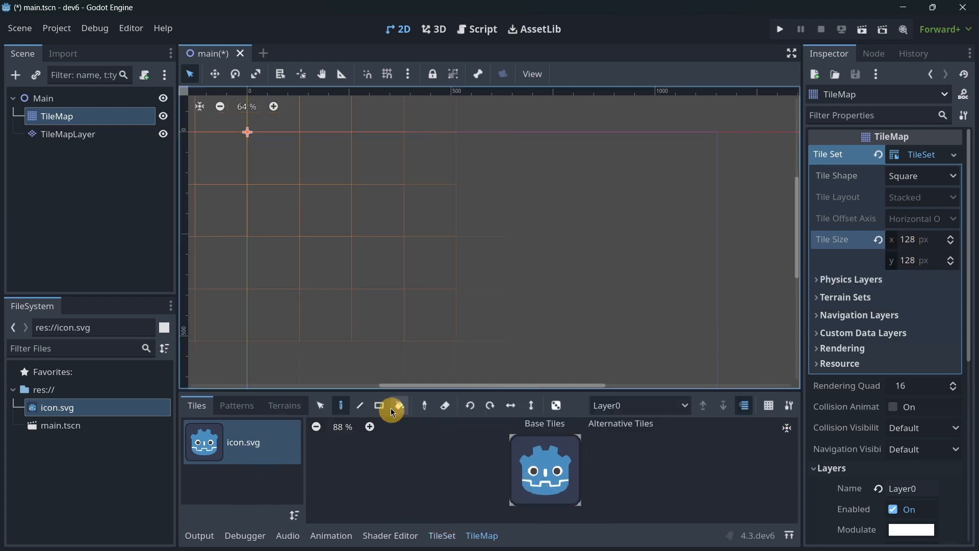
scroll("down", 3)
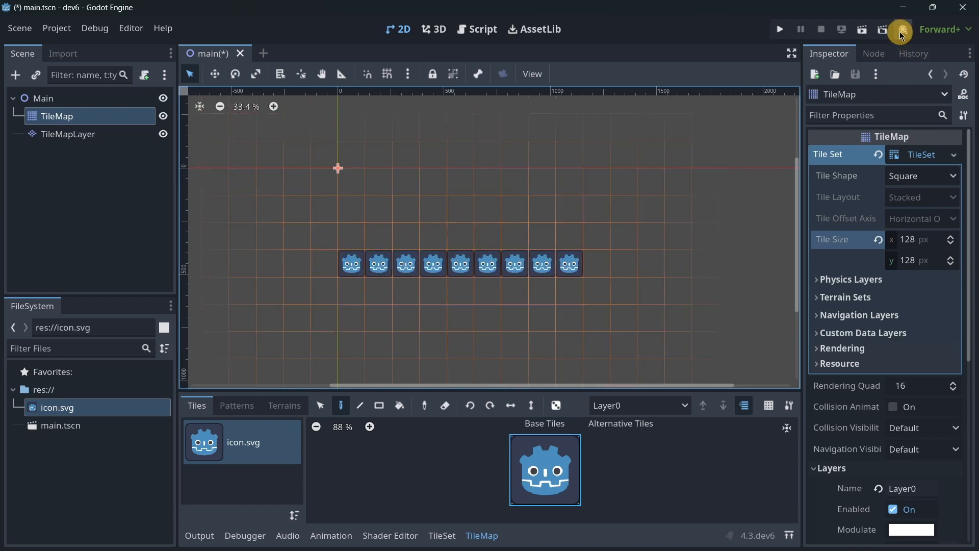
- Run the current scene, then select TileMapLayer and open the TileMap painting panel
left_click(866, 29)
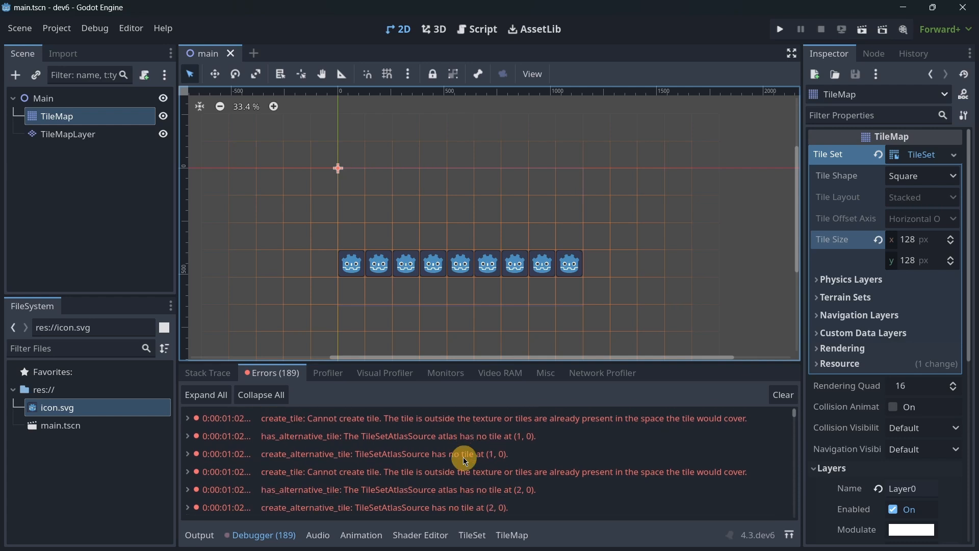
mouse_move(84, 119)
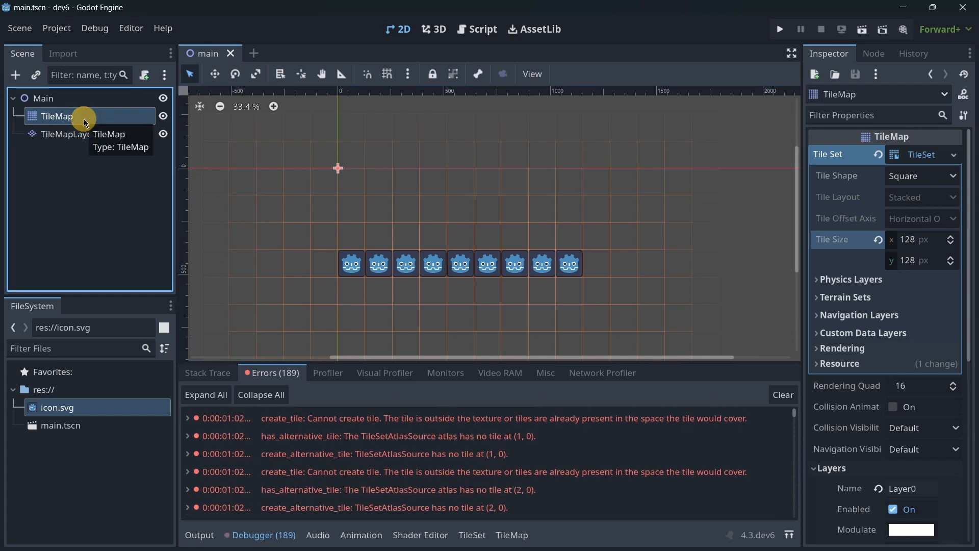
left_click(67, 134)
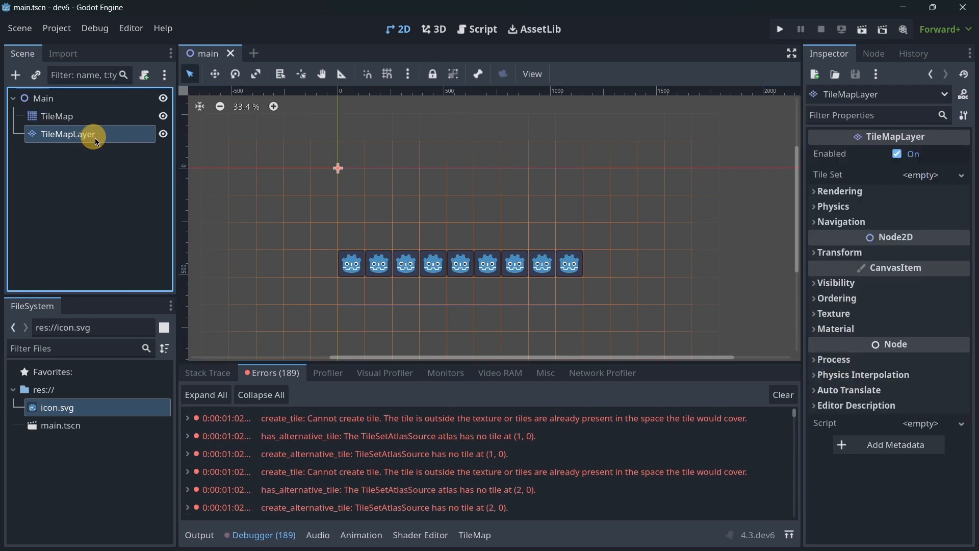
left_click(474, 535)
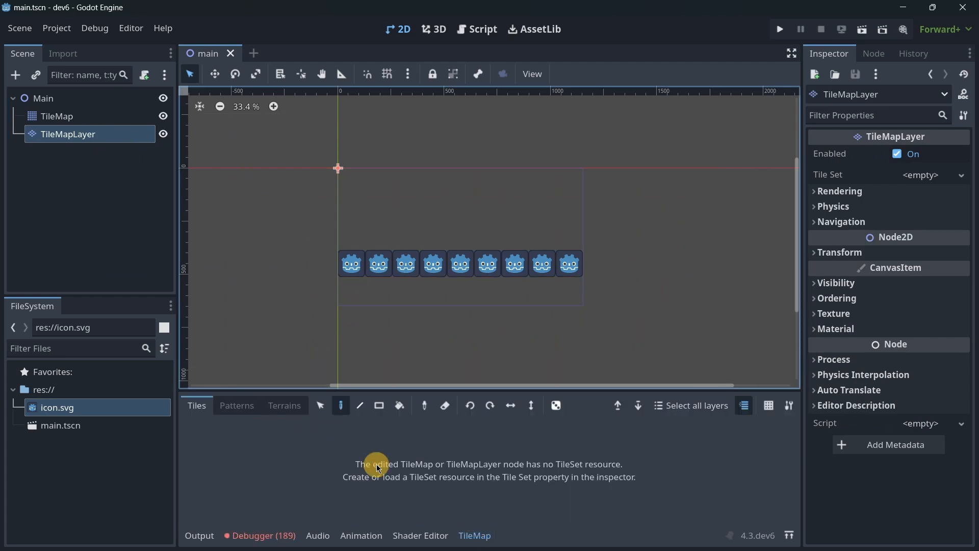
mouse_move(617, 254)
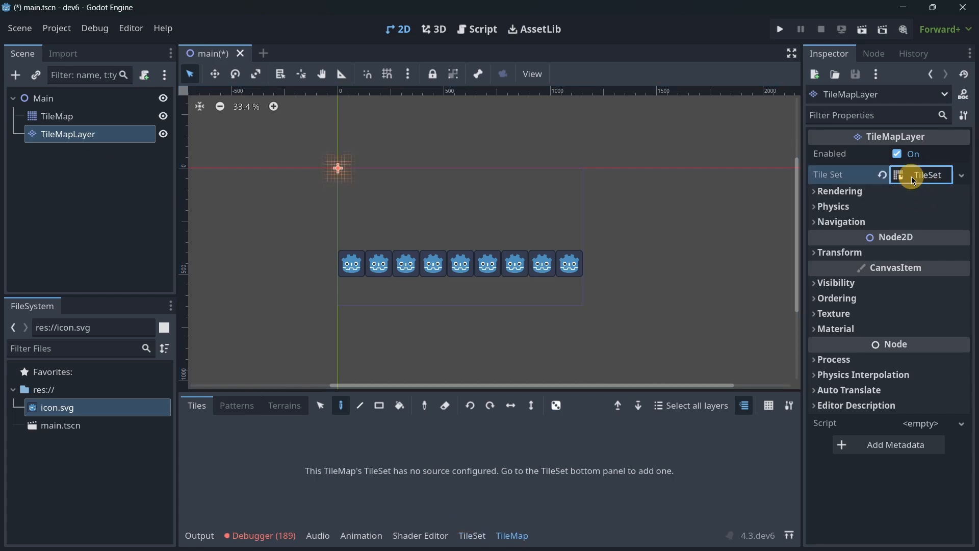
- Give TileMapLayer a new TileSet with 128 px tile size, then reselect the TileMap node
left_click(921, 175)
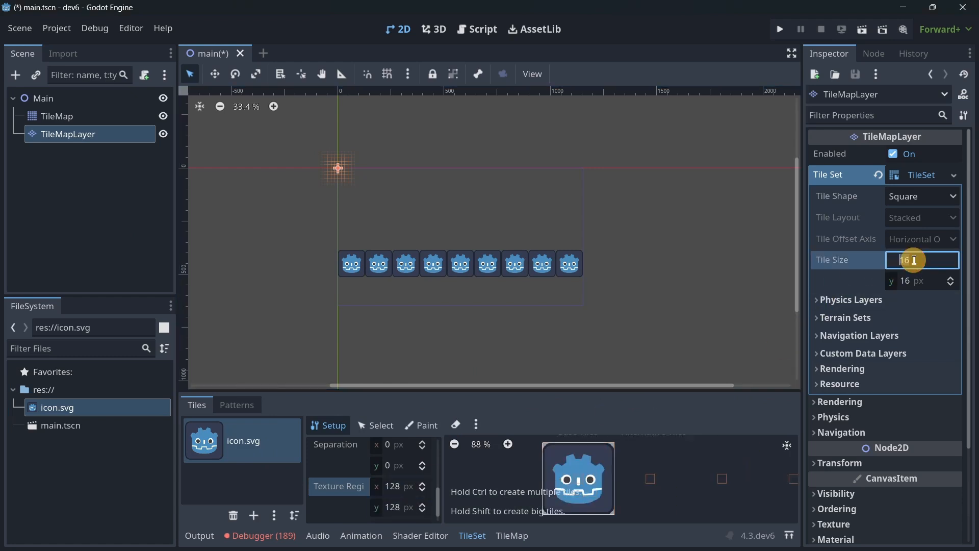
type("128")
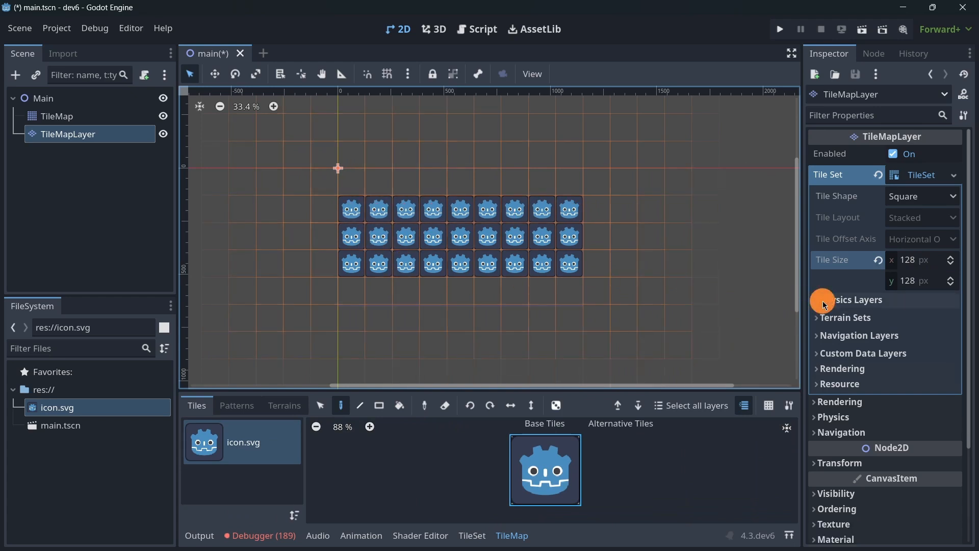
left_click(58, 116)
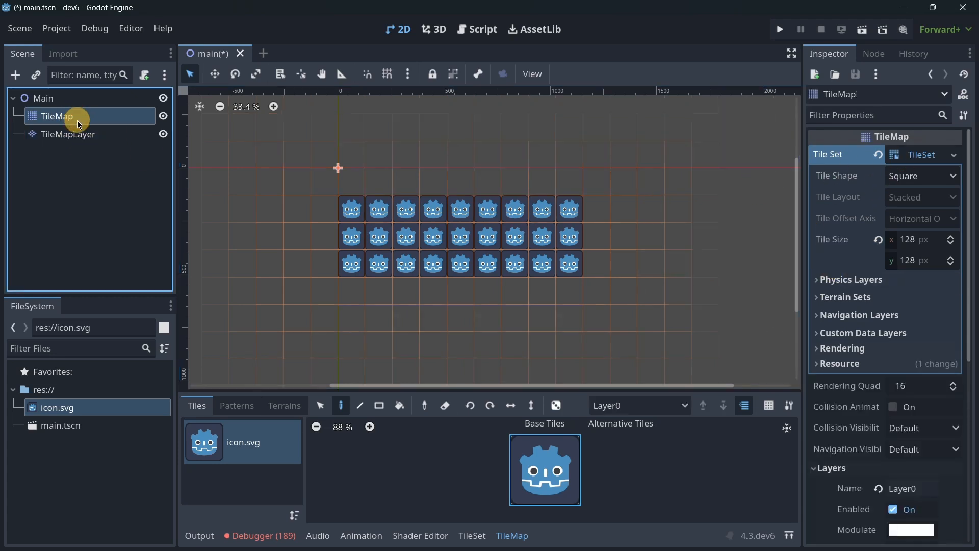
left_click(67, 133)
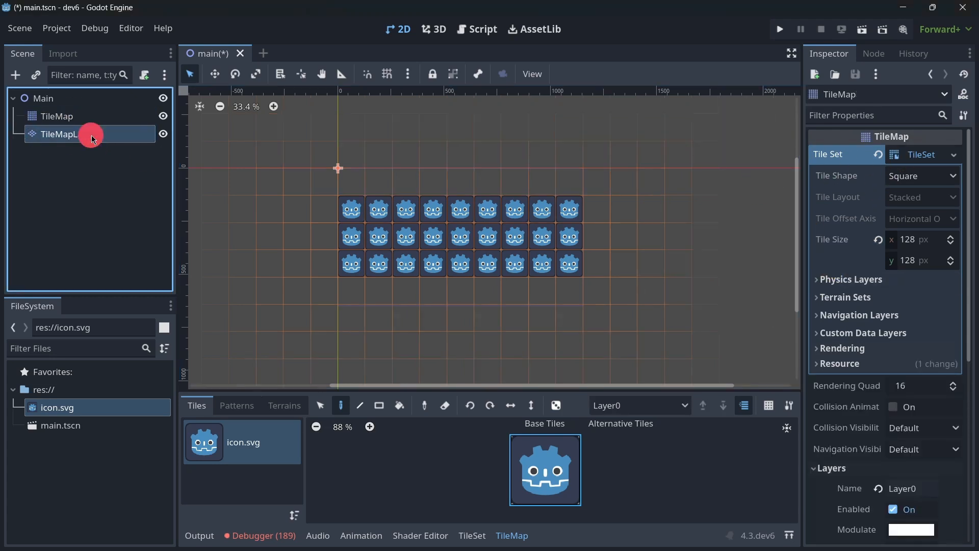
left_click(62, 134)
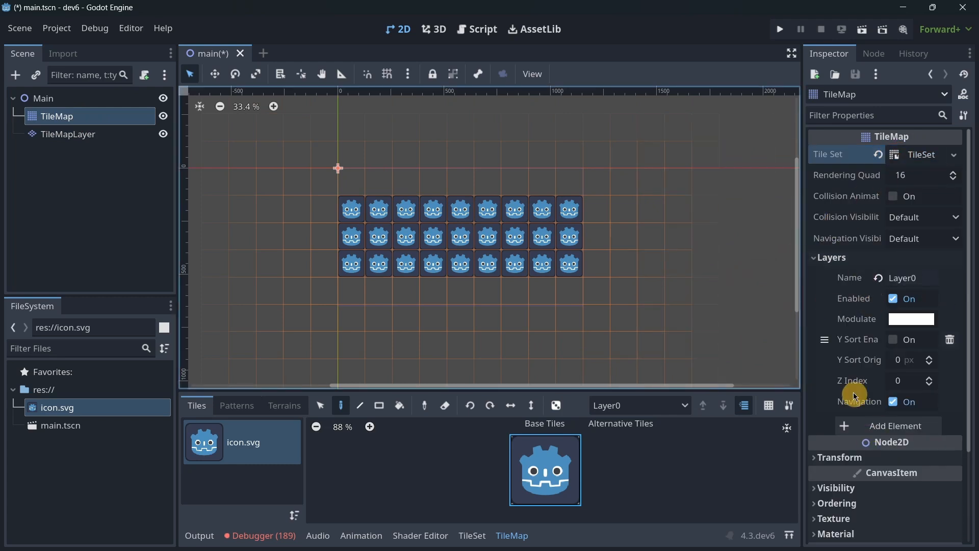
left_click(67, 134)
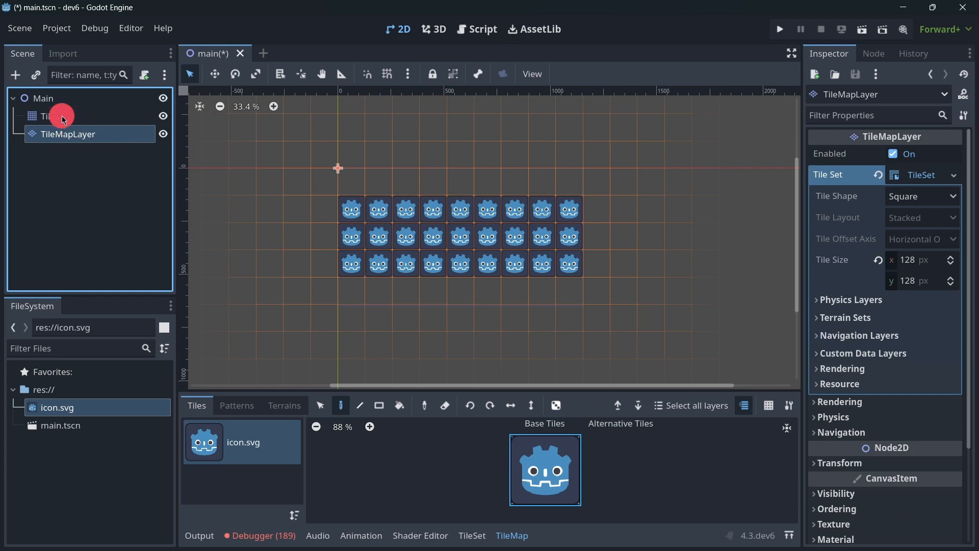
left_click(50, 116)
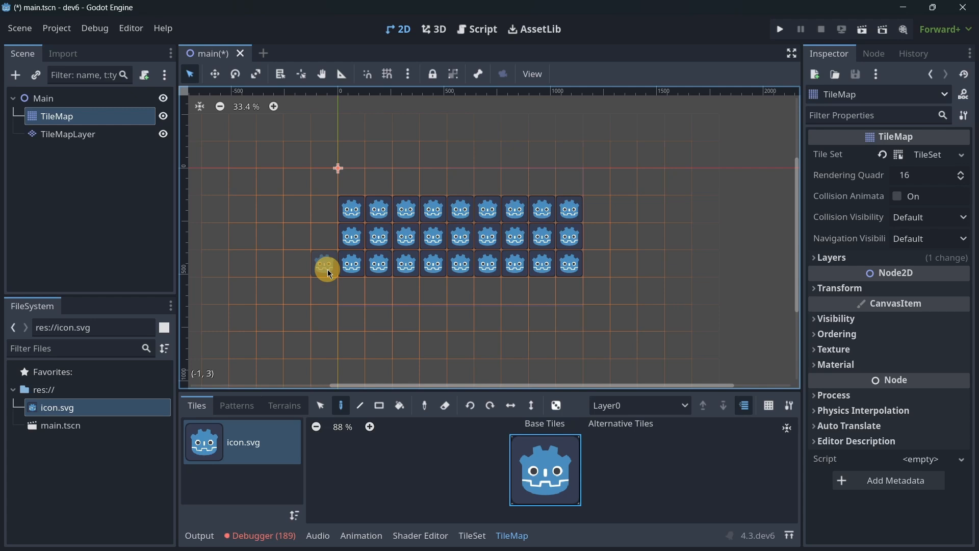
left_click(68, 134)
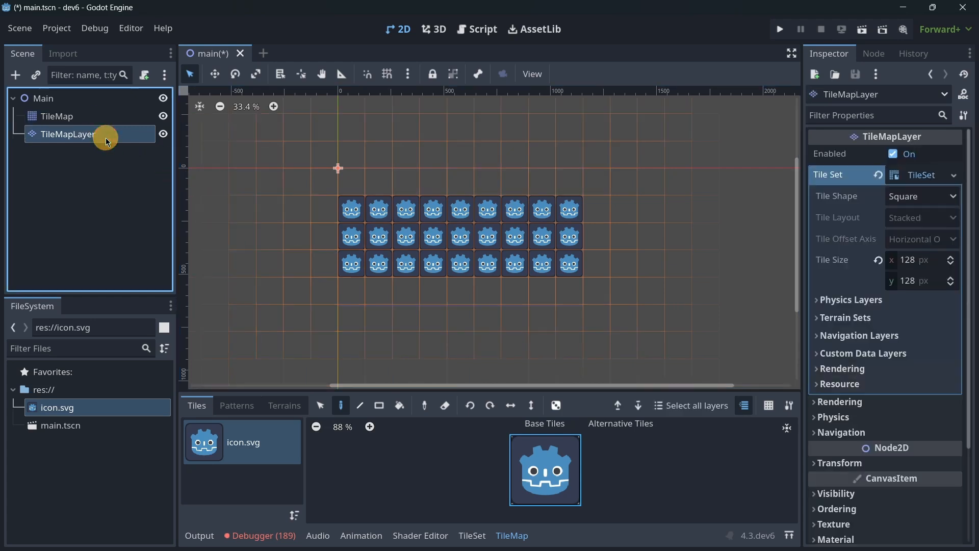
left_click(15, 75)
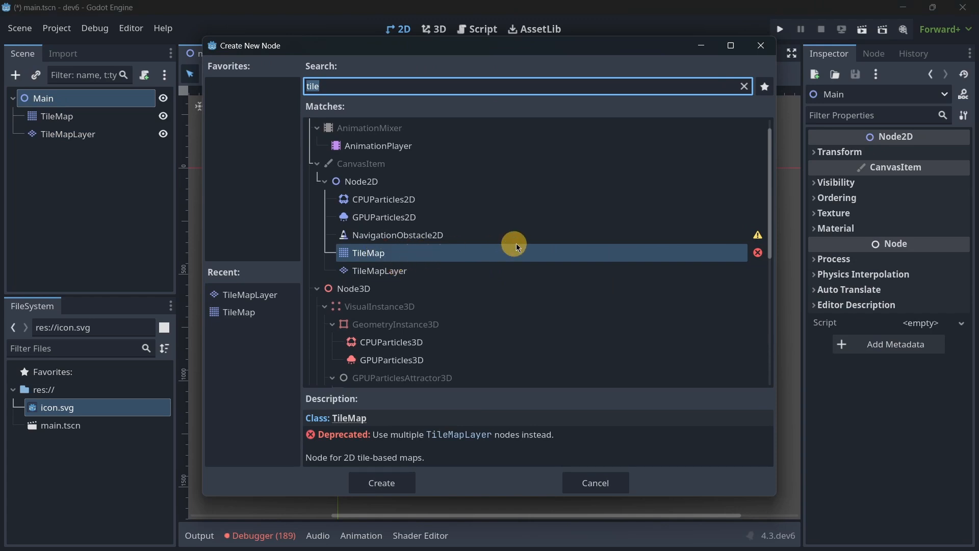
mouse_move(527, 248)
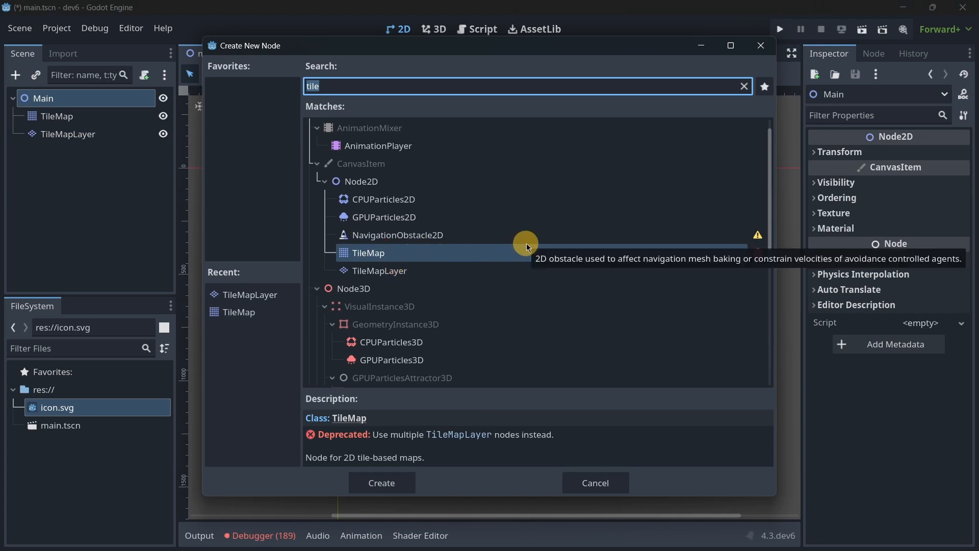
mouse_move(748, 258)
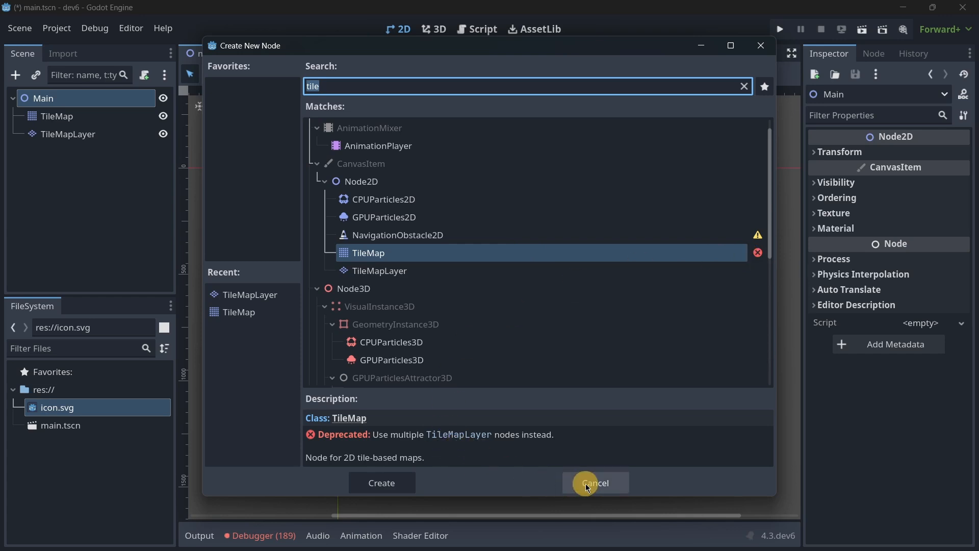
left_click(594, 482)
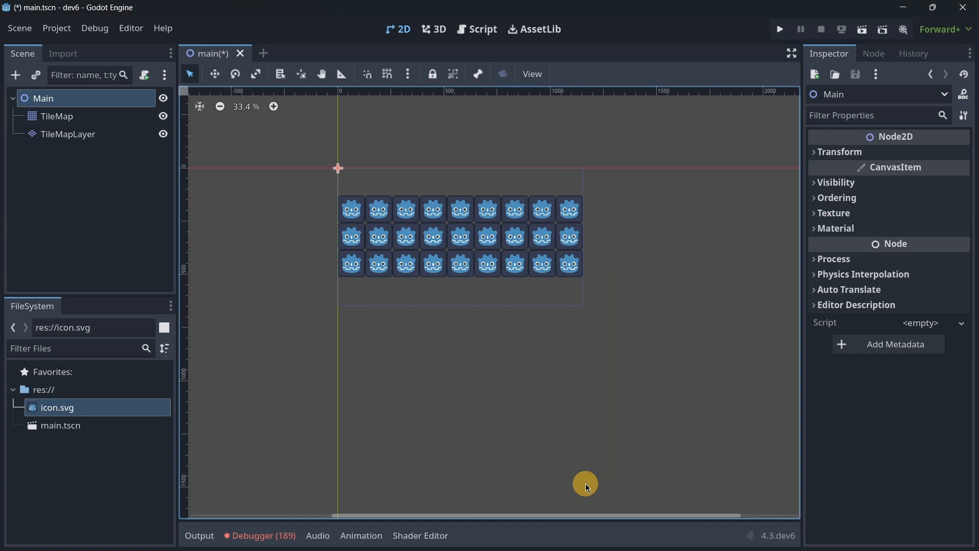